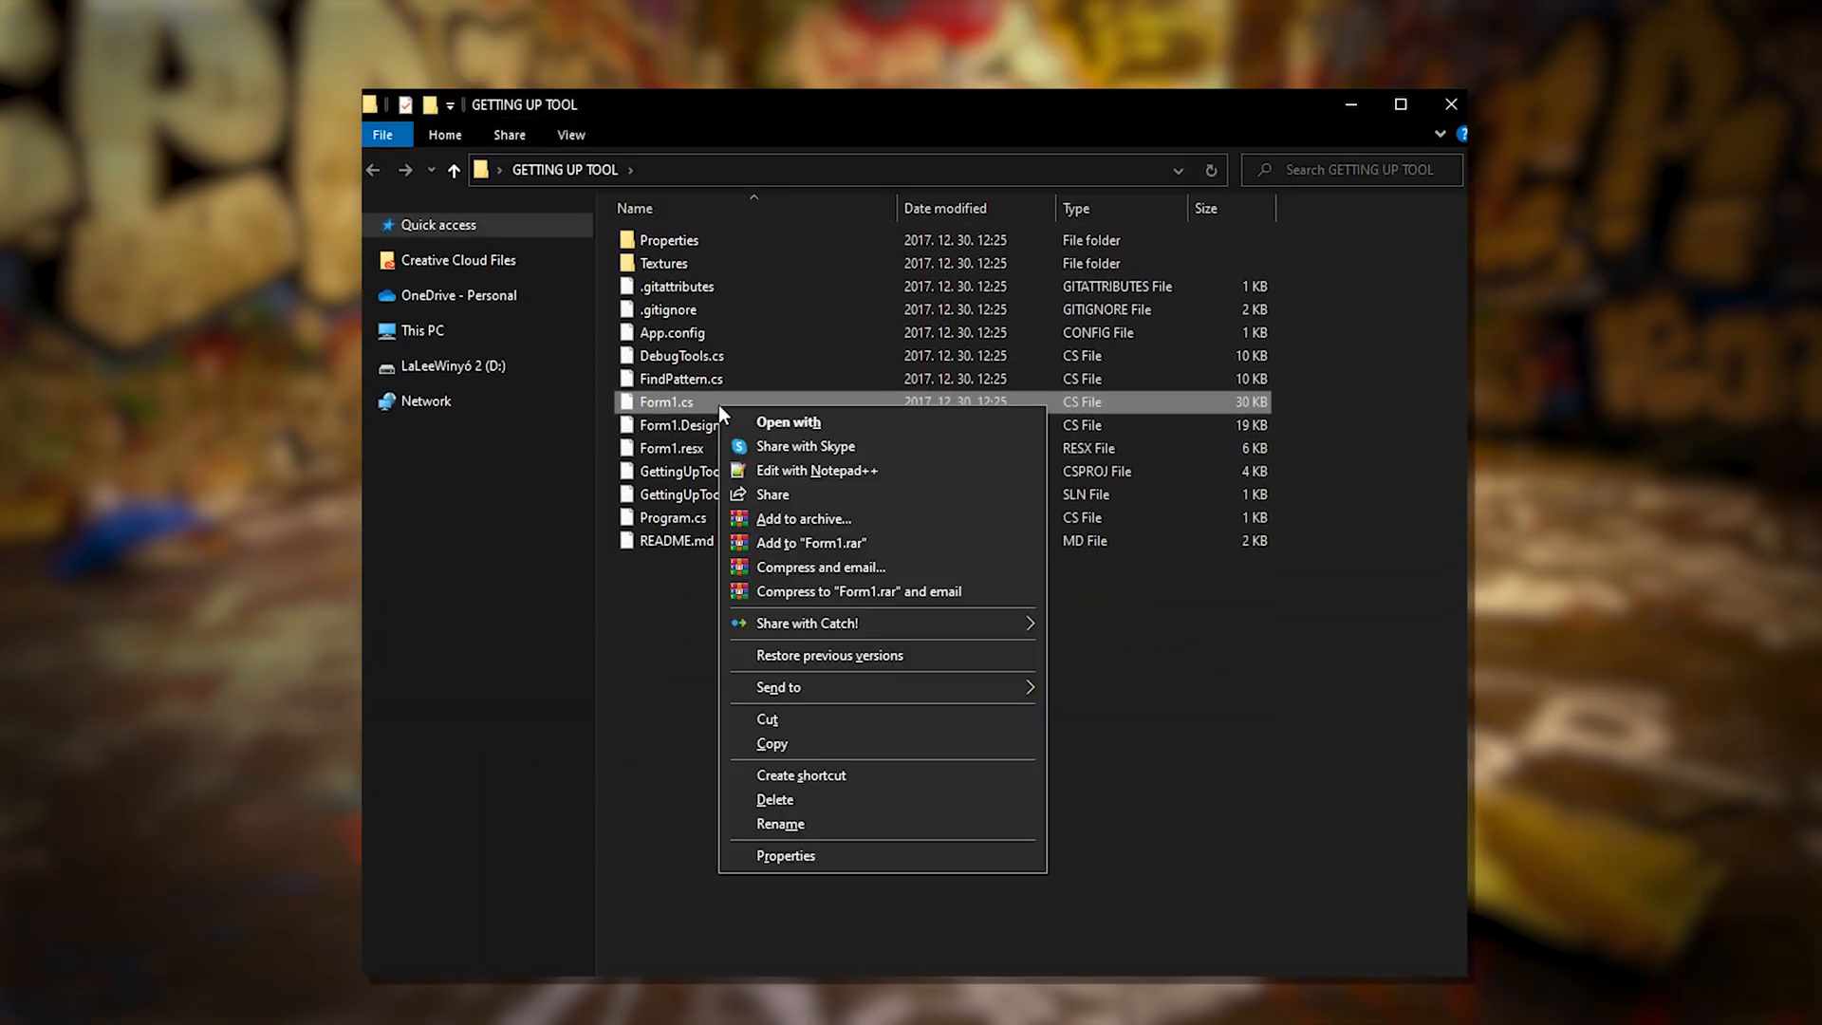
Edit Form1.cs in Notepad++ and find the STEAMPATHHE placeholder in its code.
{"action": "left_click", "coordinate": [814, 470]}
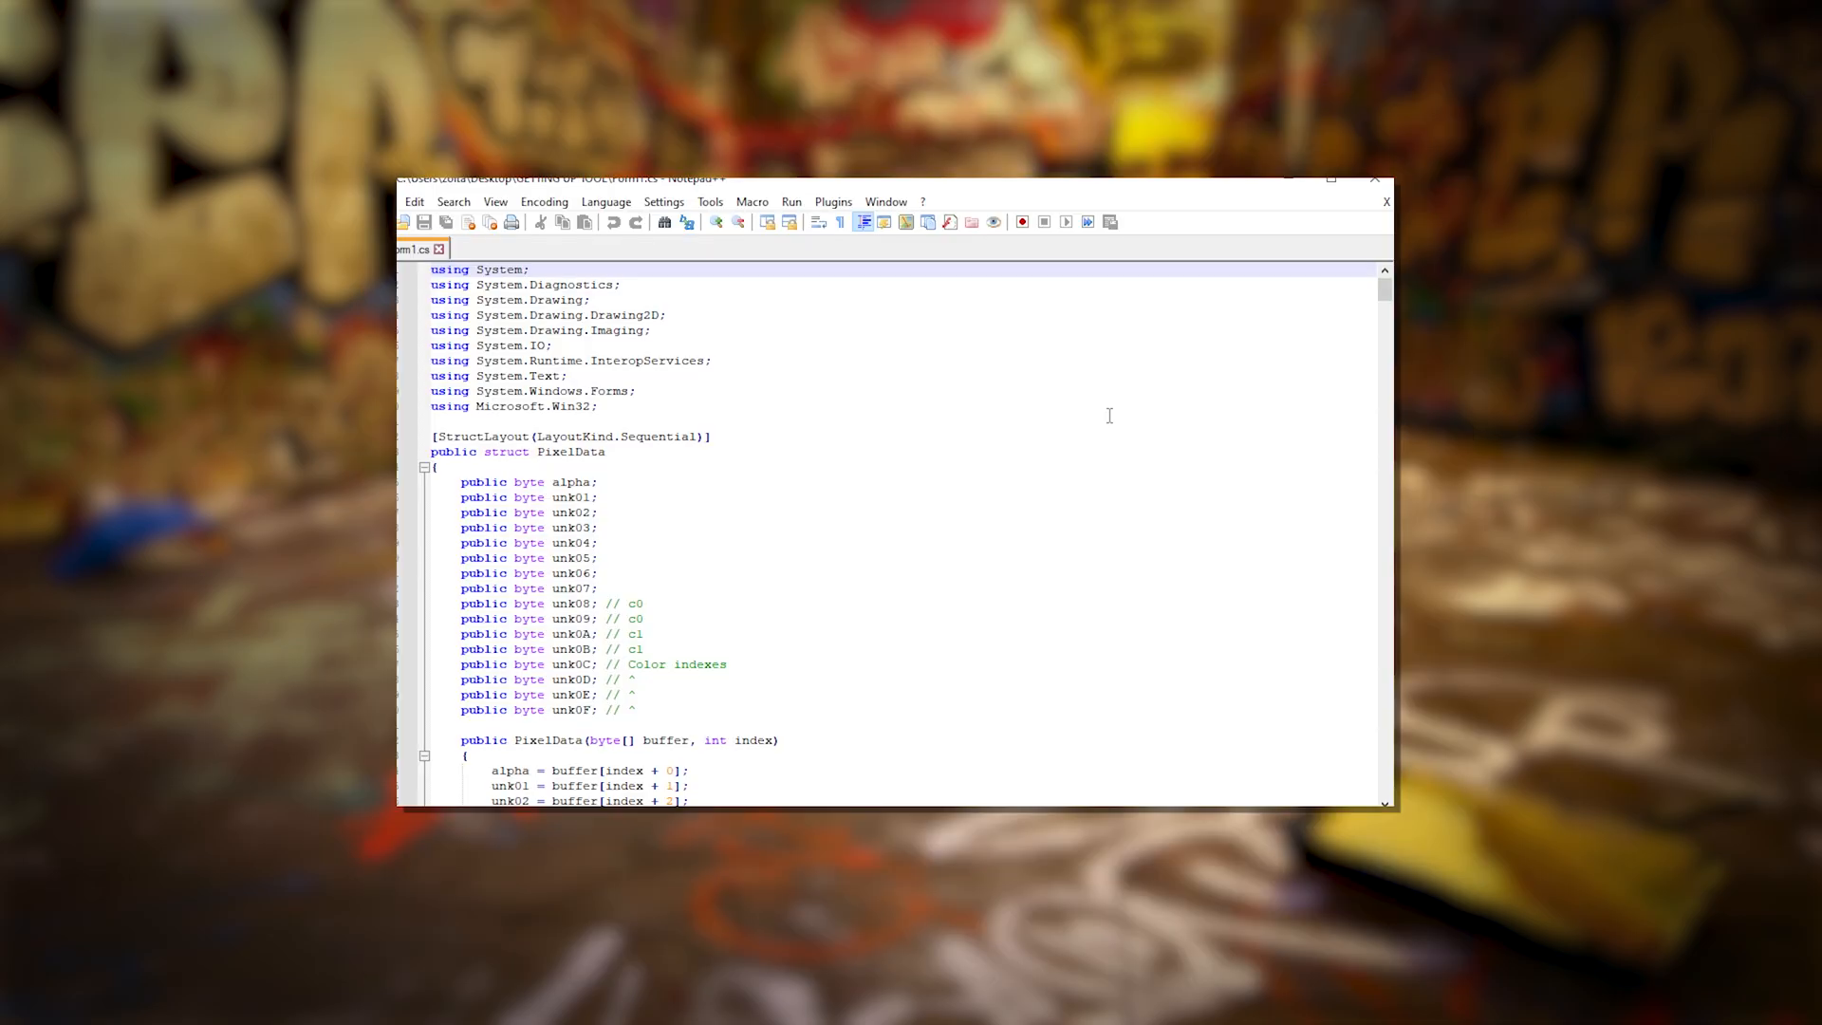
{"action": "key", "text": "ctrl+f"}
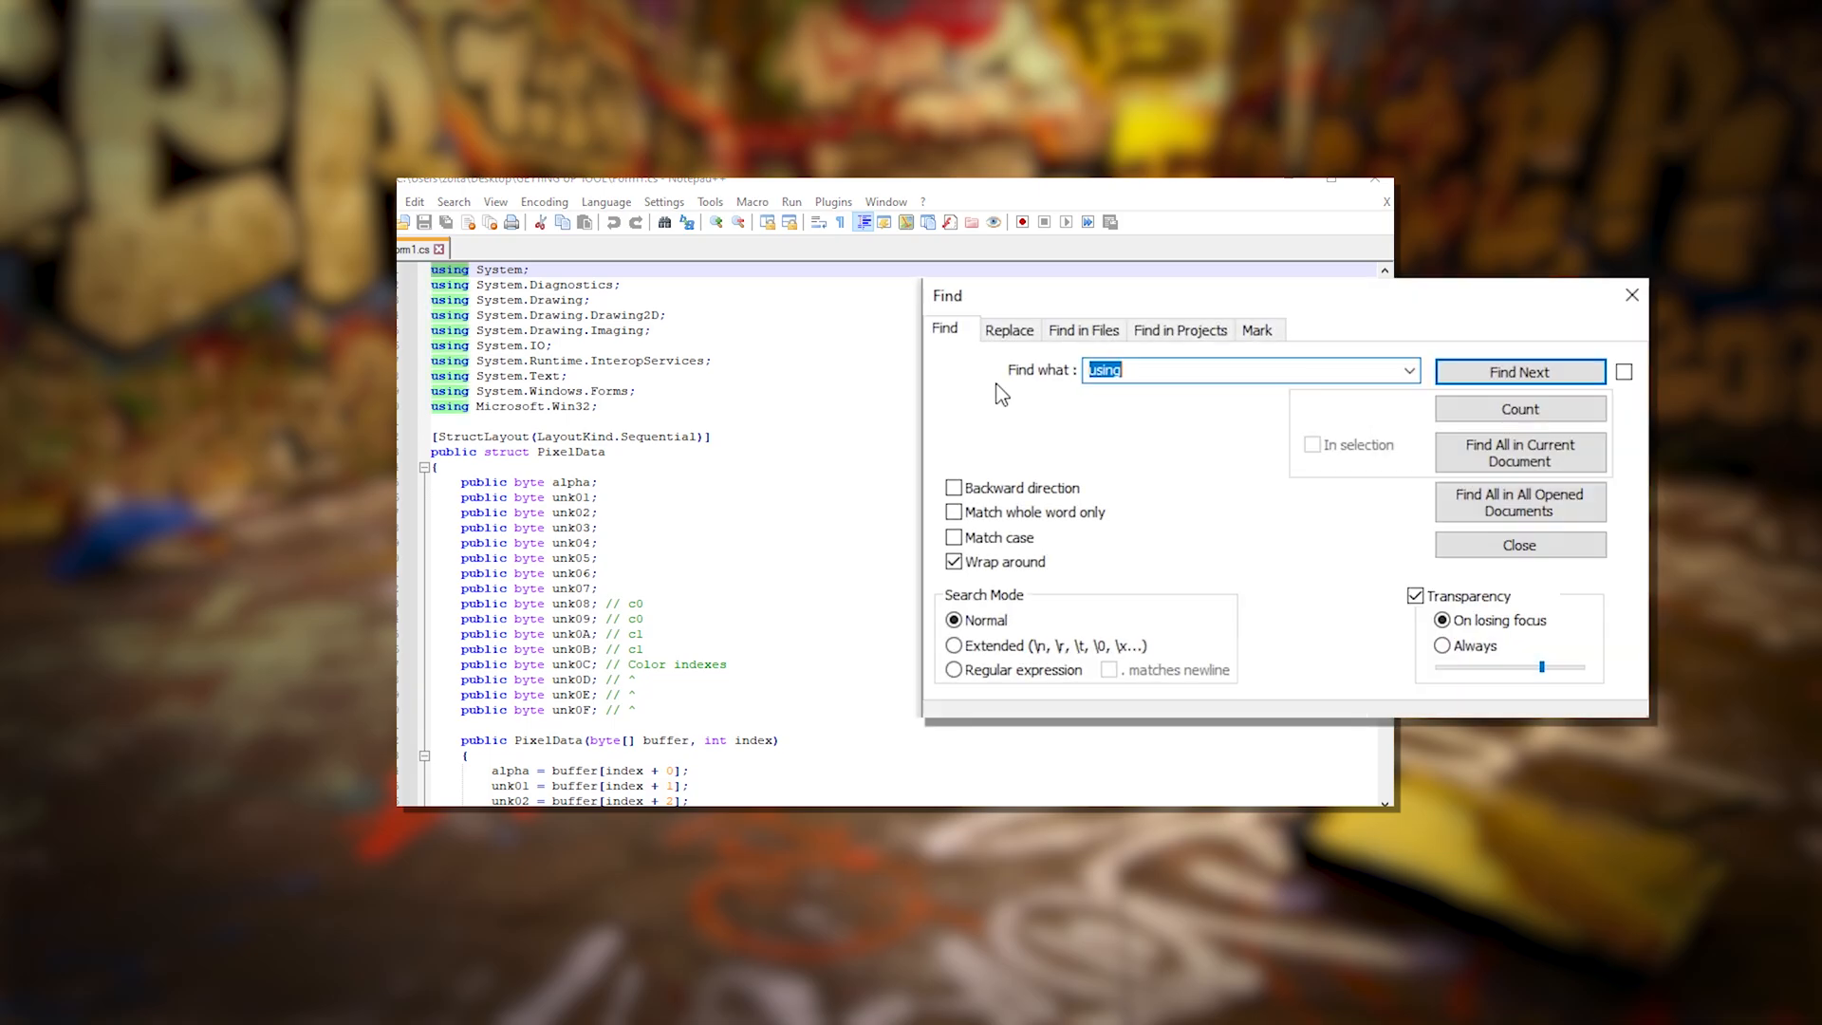
{"action": "type", "text": "STEAMPATHHE"}
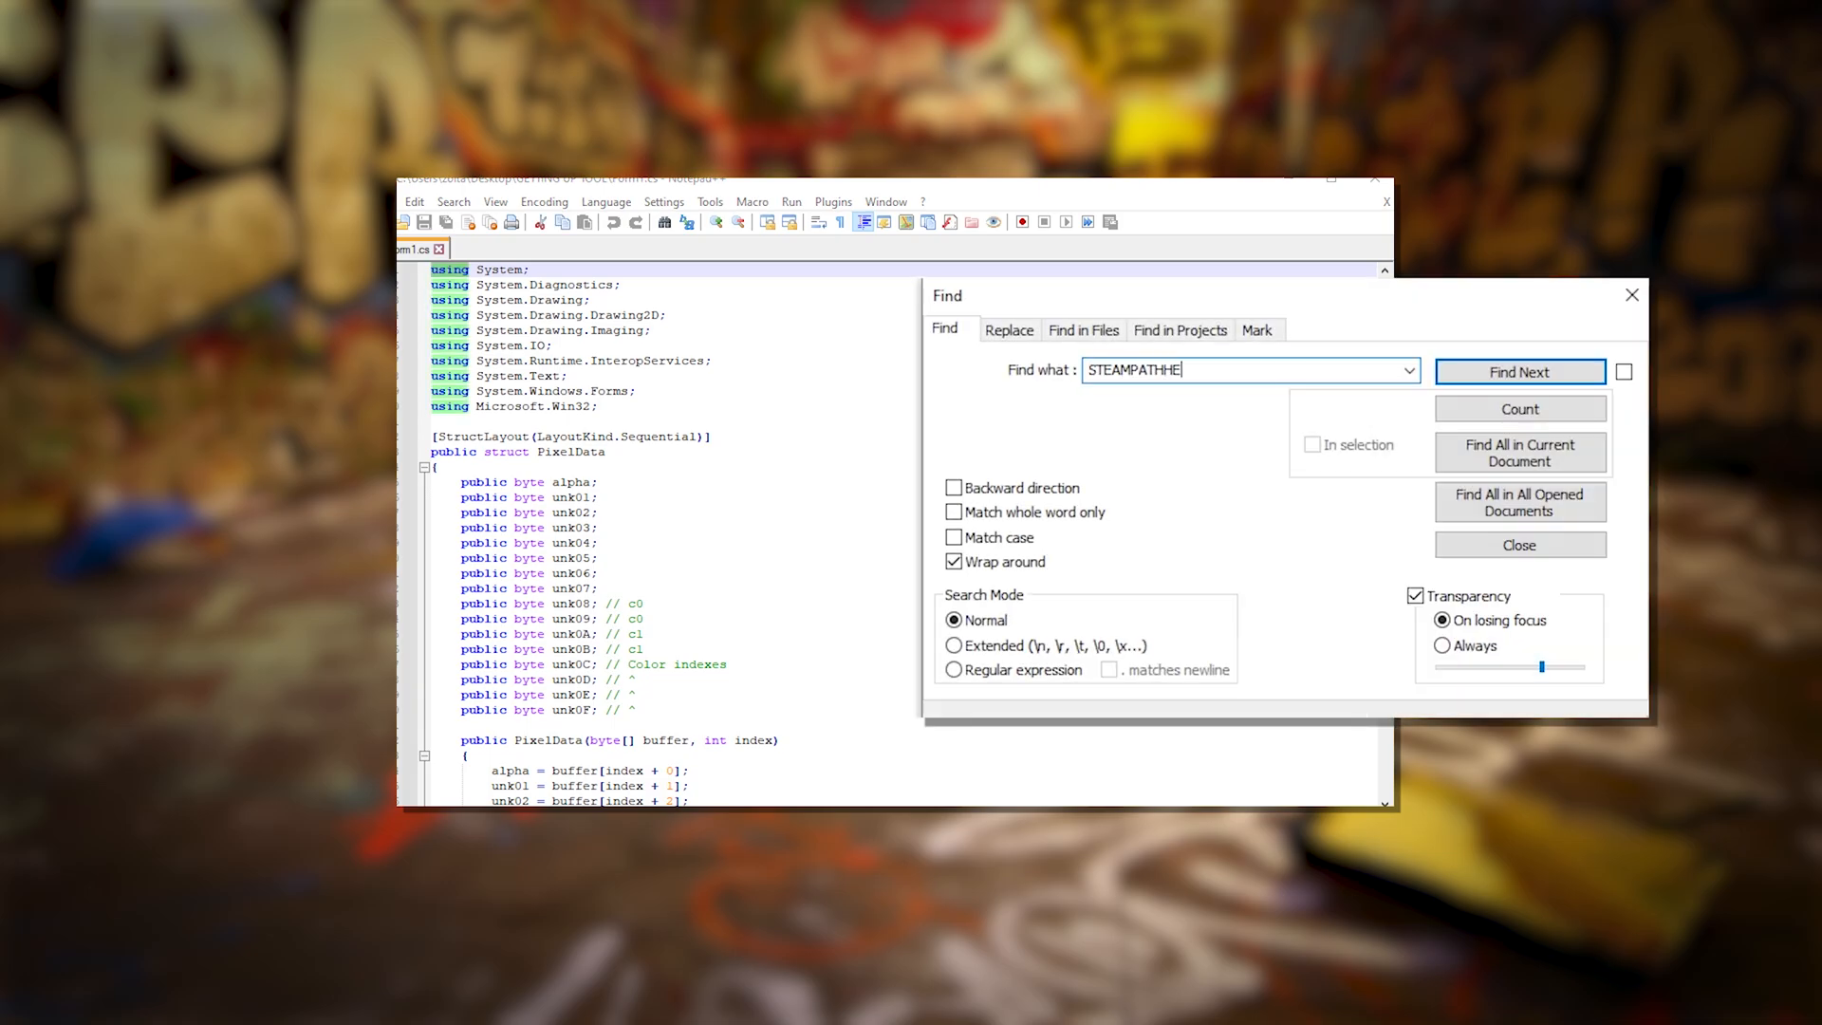
{"action": "left_click", "coordinate": [1518, 372]}
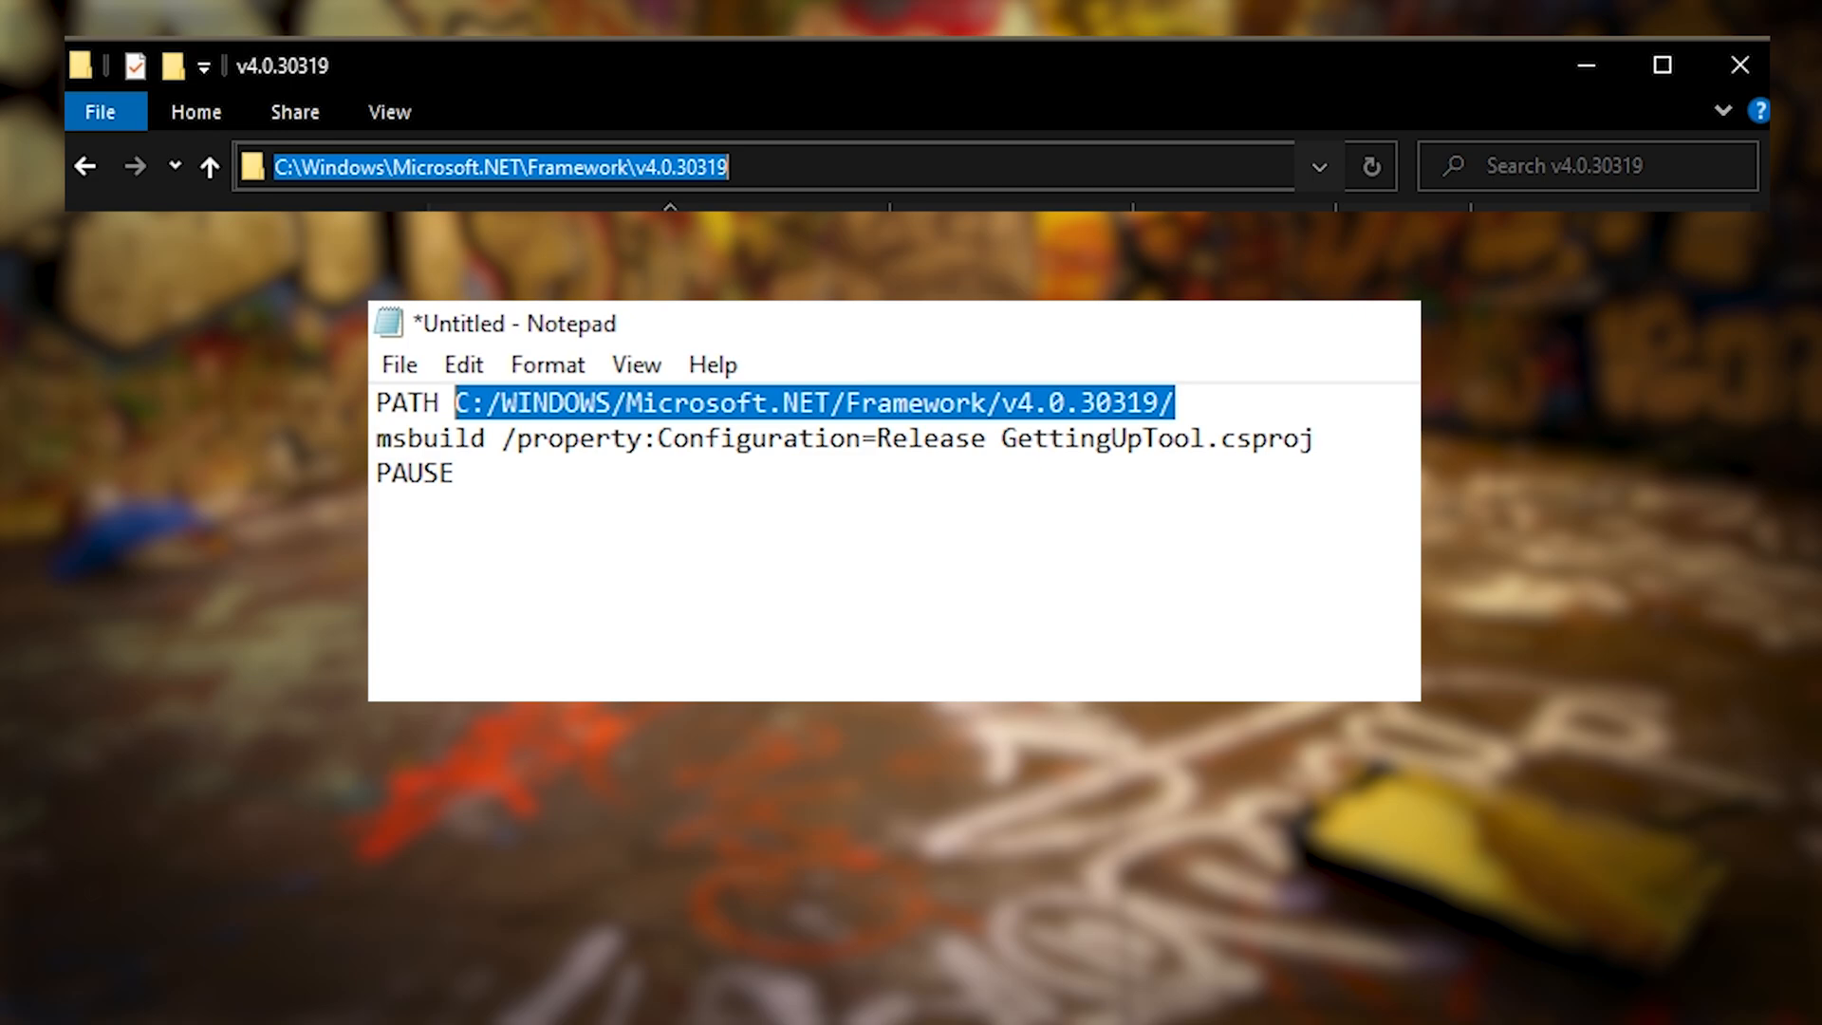
Save the script as make.bat, run the build, and browse into the bin output folder.
{"action": "left_click", "coordinate": [397, 365]}
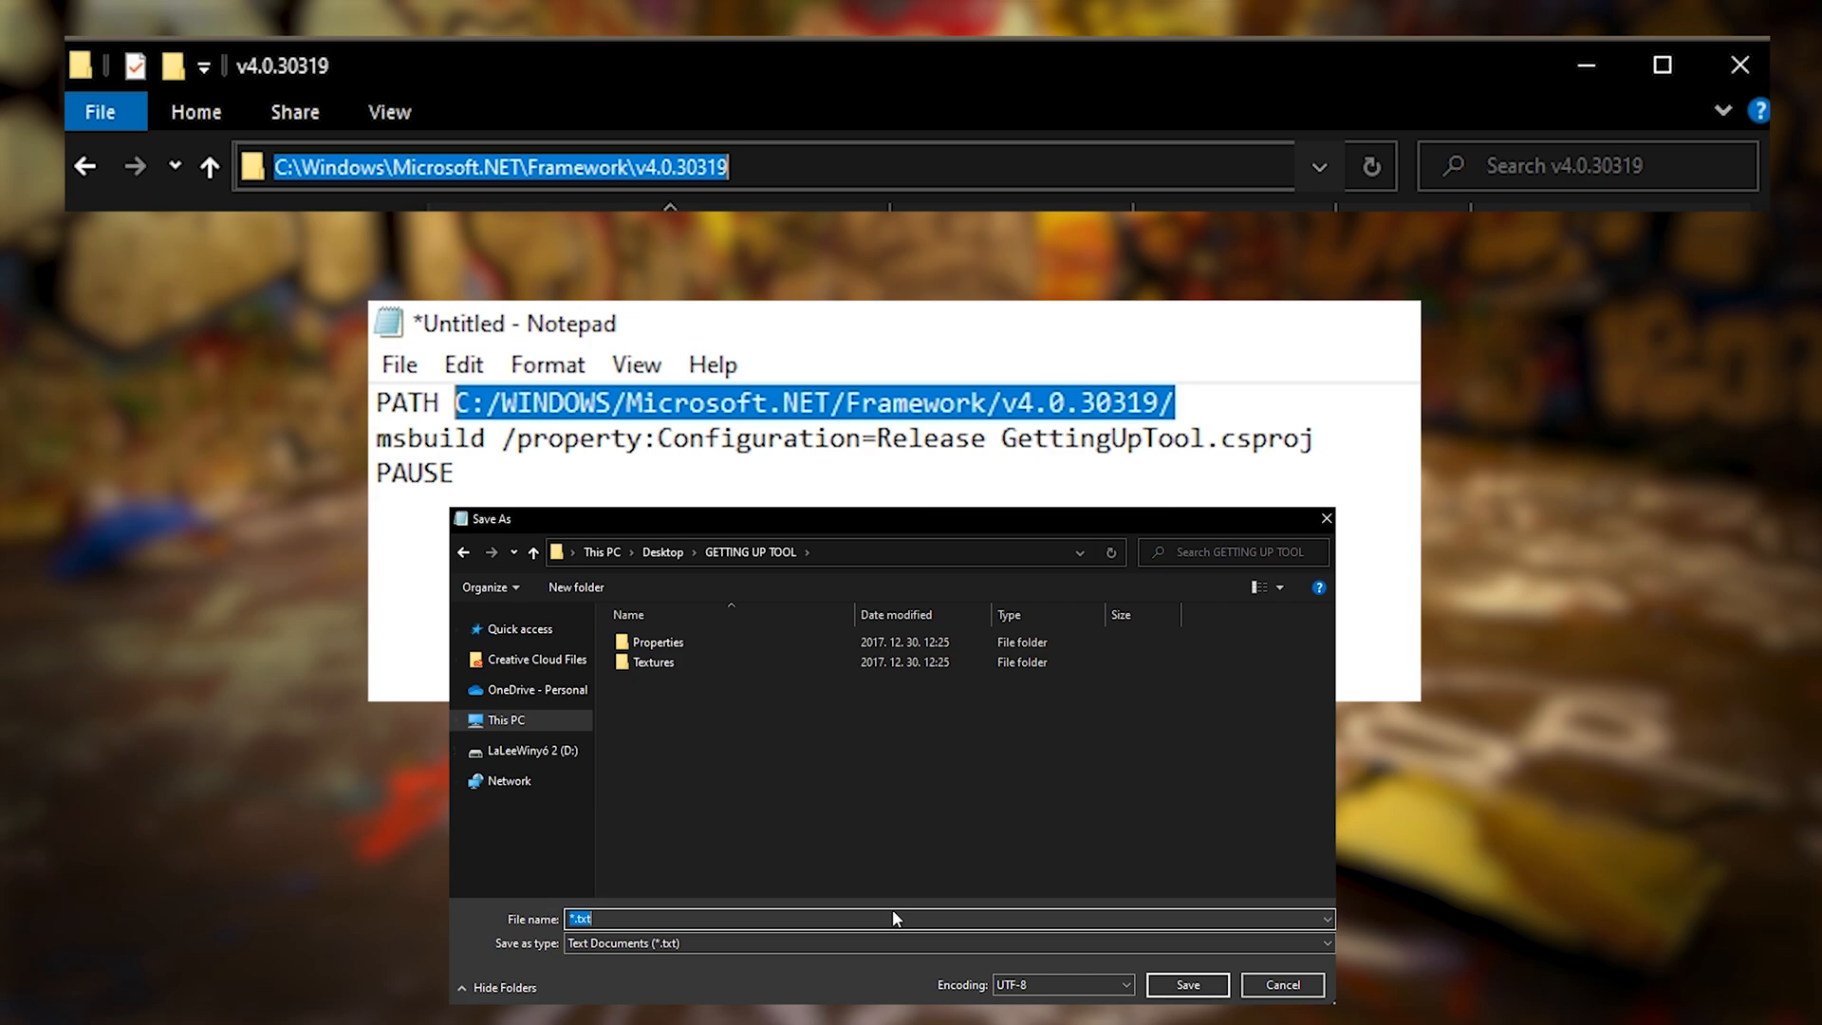
{"action": "type", "text": "make.b"}
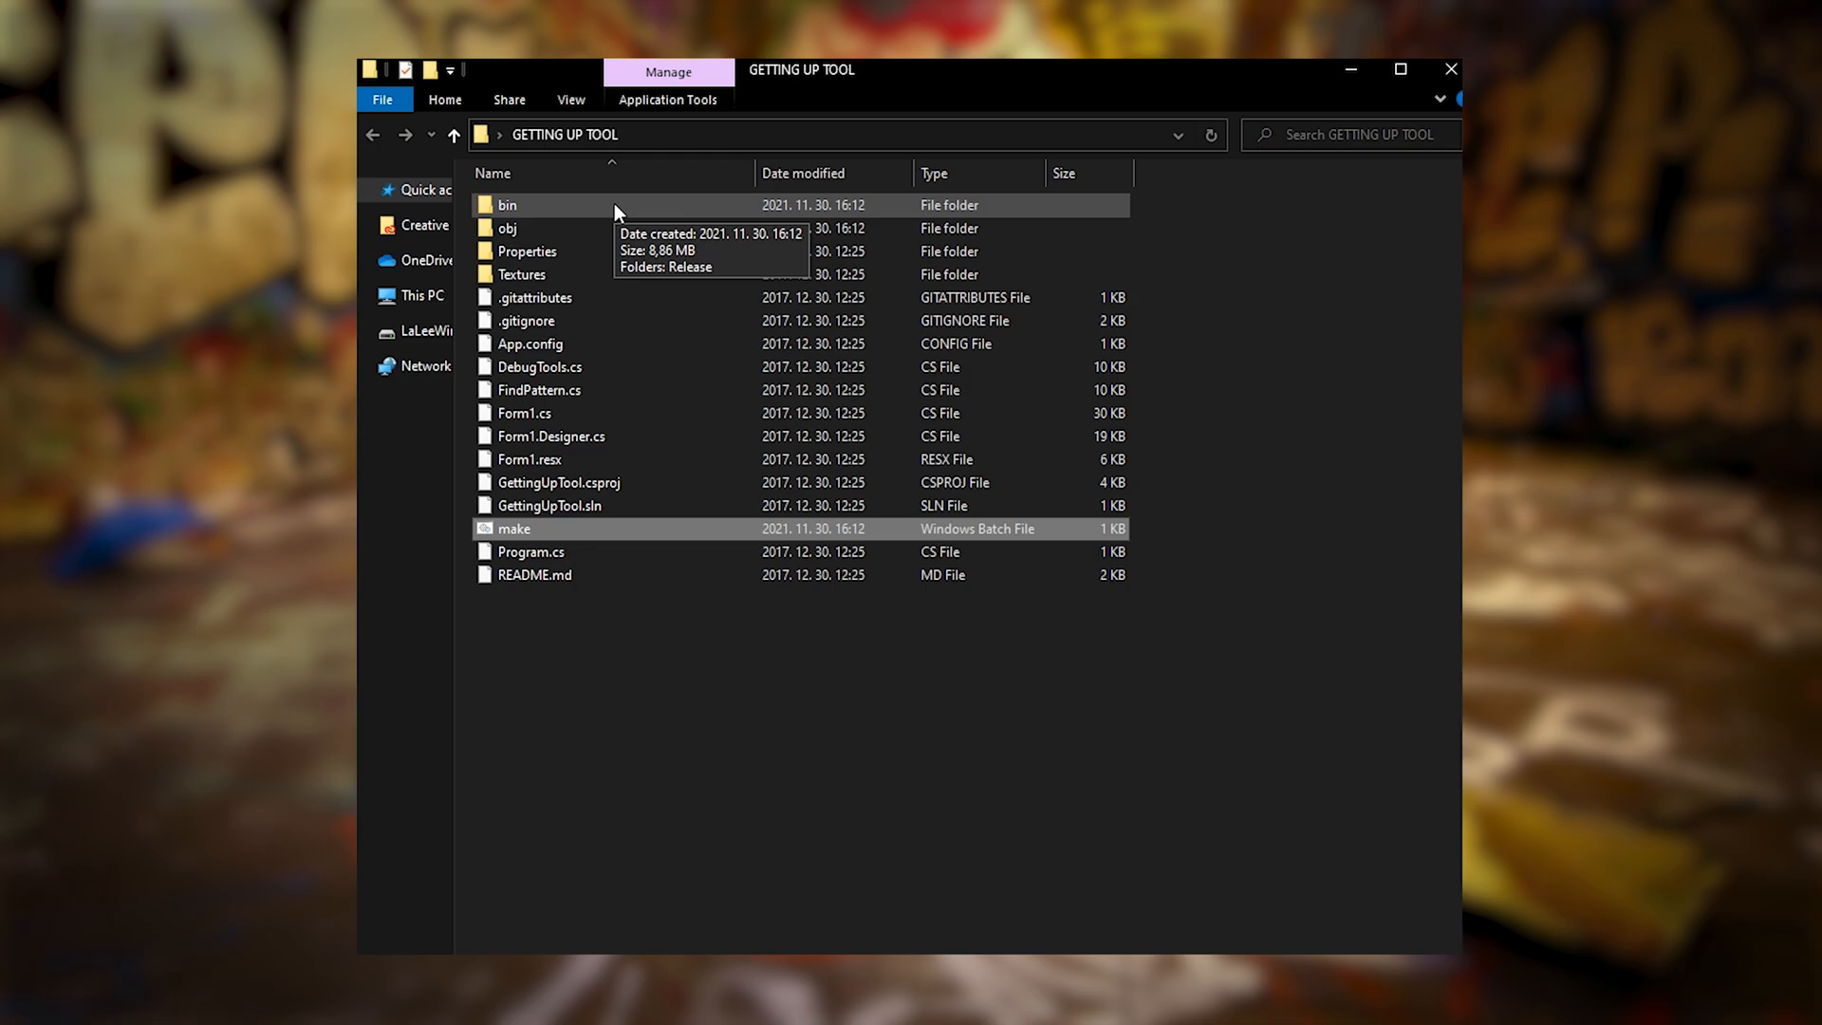
{"action": "double_click", "coordinate": [506, 205]}
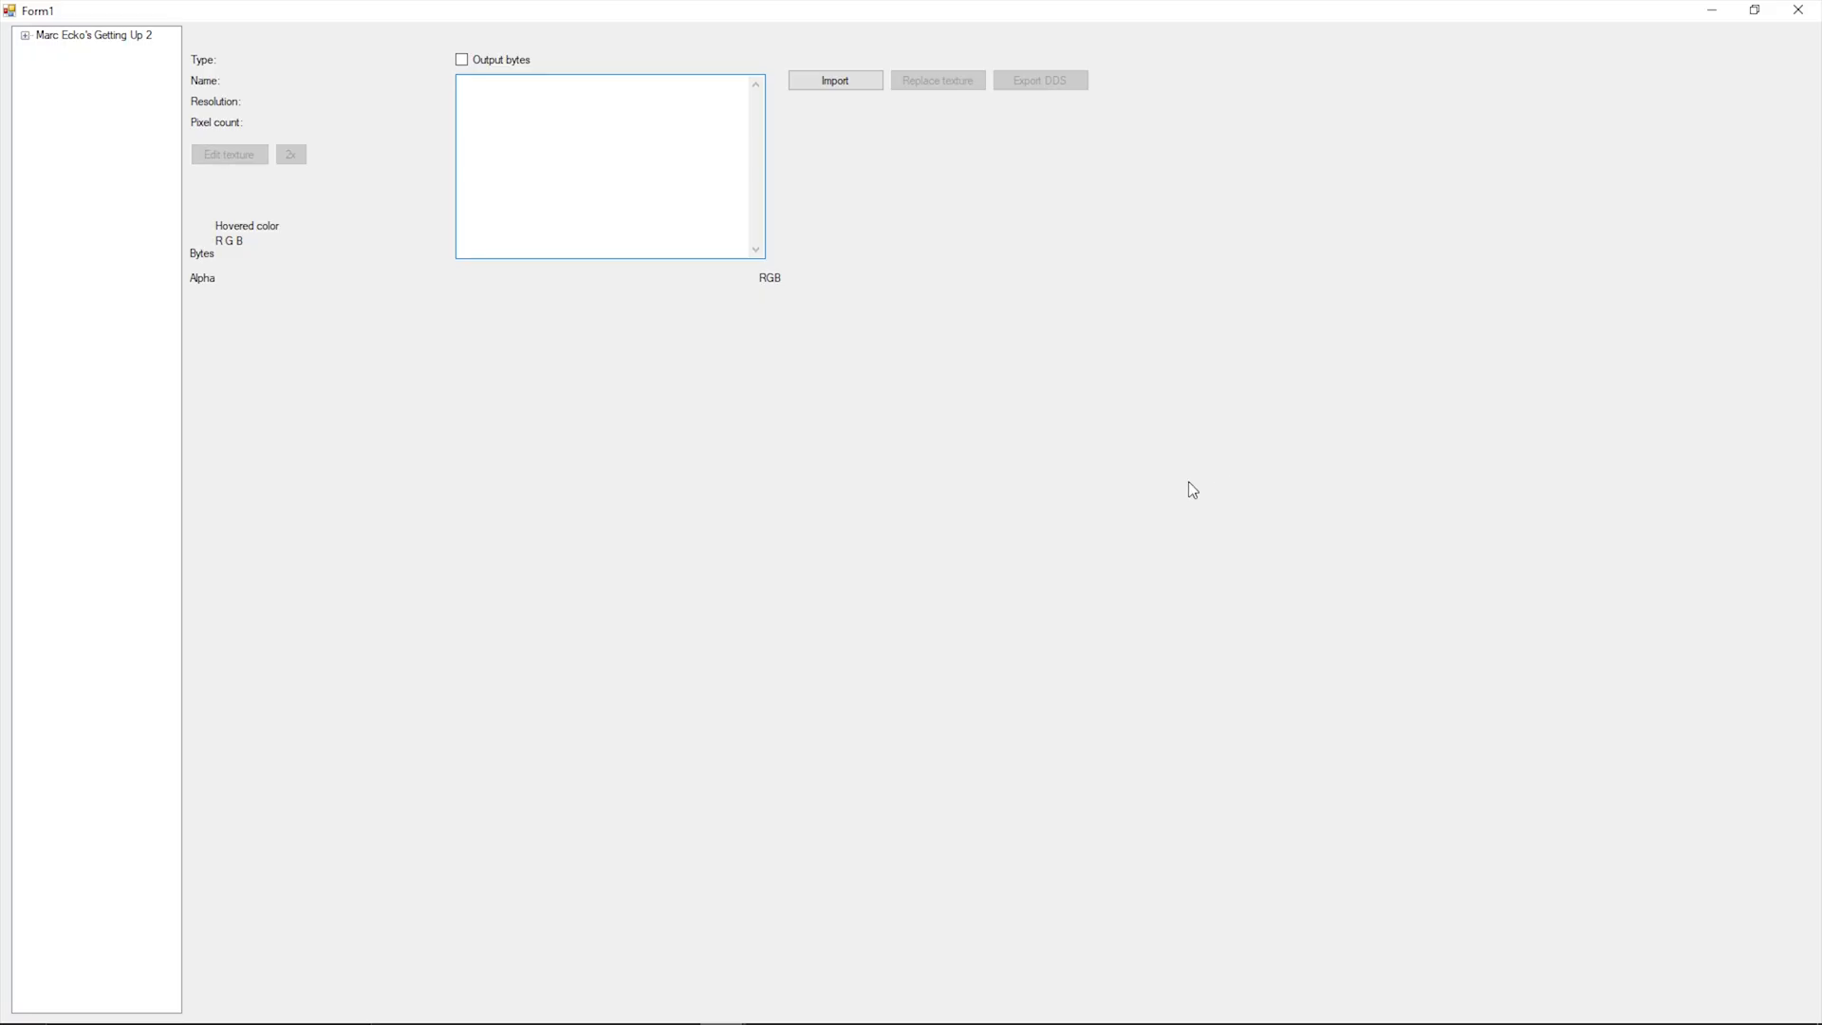
{"action": "mouse_move", "coordinate": [78, 44]}
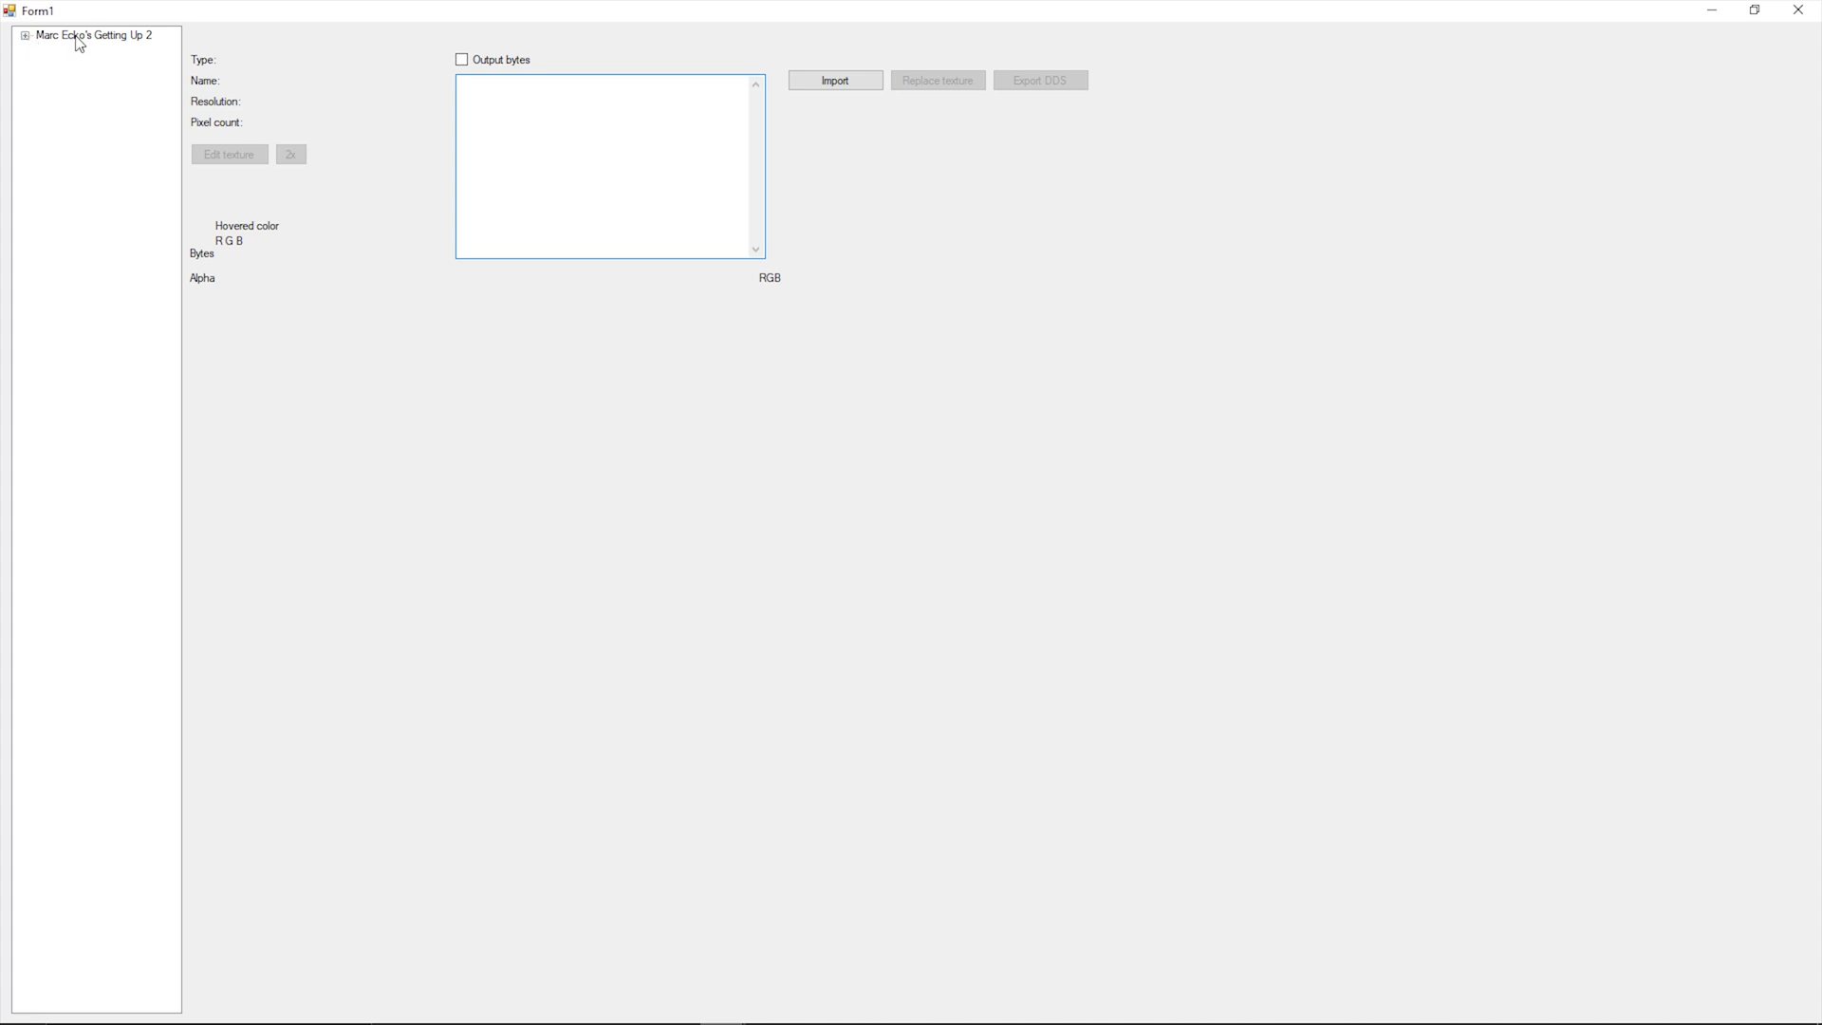
Expand the Getting Up 2 archive tree into engine > textures toward tag_art.
{"action": "left_click", "coordinate": [25, 34]}
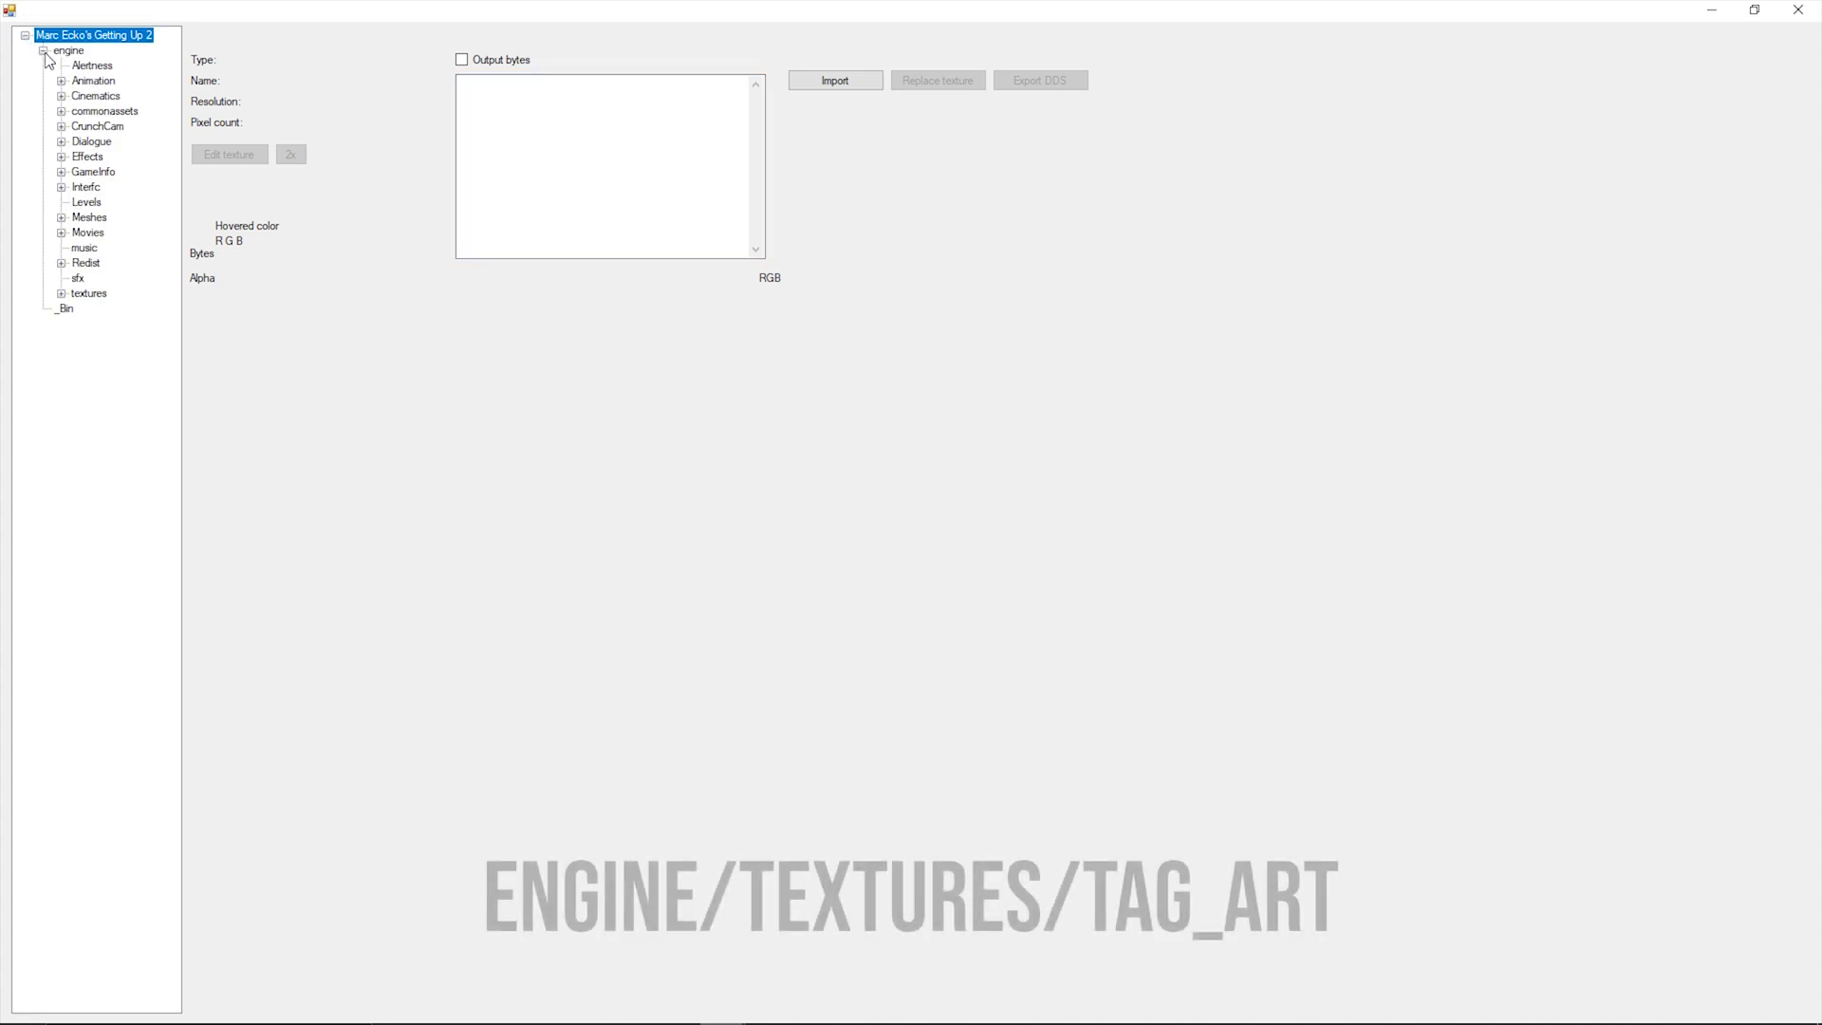
{"action": "left_click", "coordinate": [60, 292]}
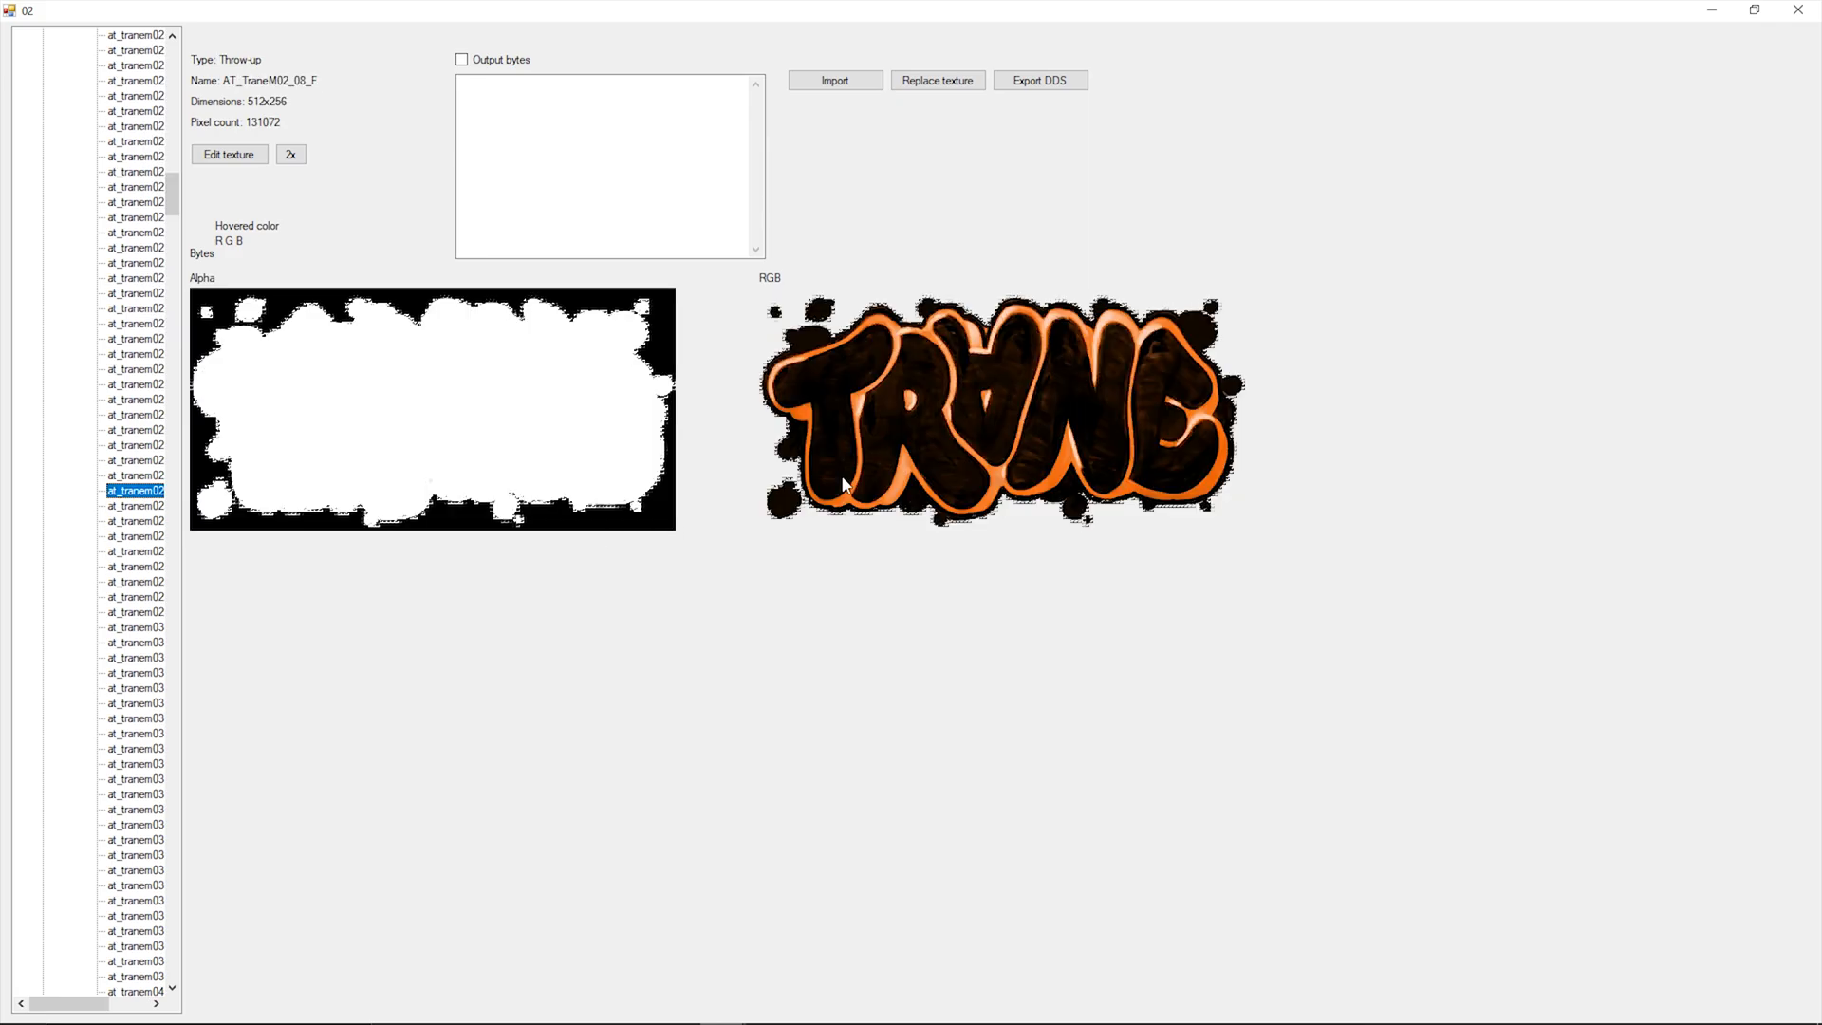
{"action": "mouse_move", "coordinate": [1038, 80]}
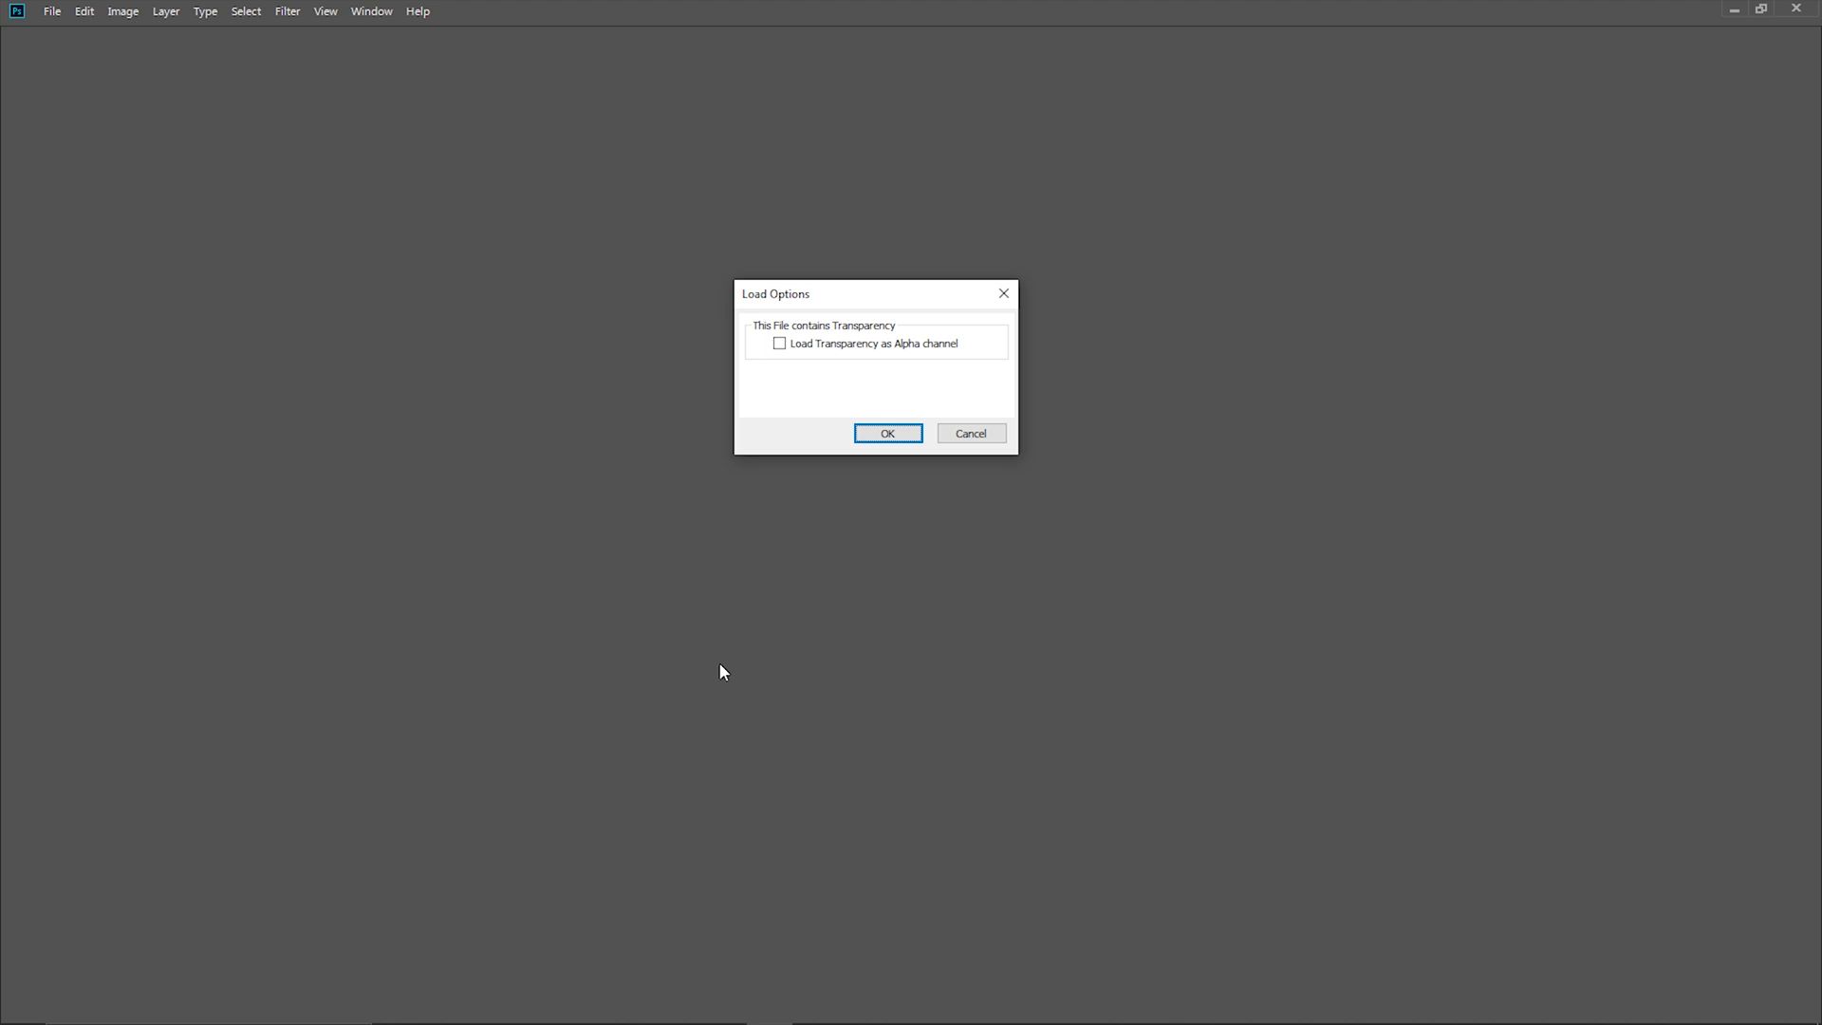
Load at_tranem02_08_f.dds with Load Transparency as Alpha channel enabled.
{"action": "left_click", "coordinate": [778, 343]}
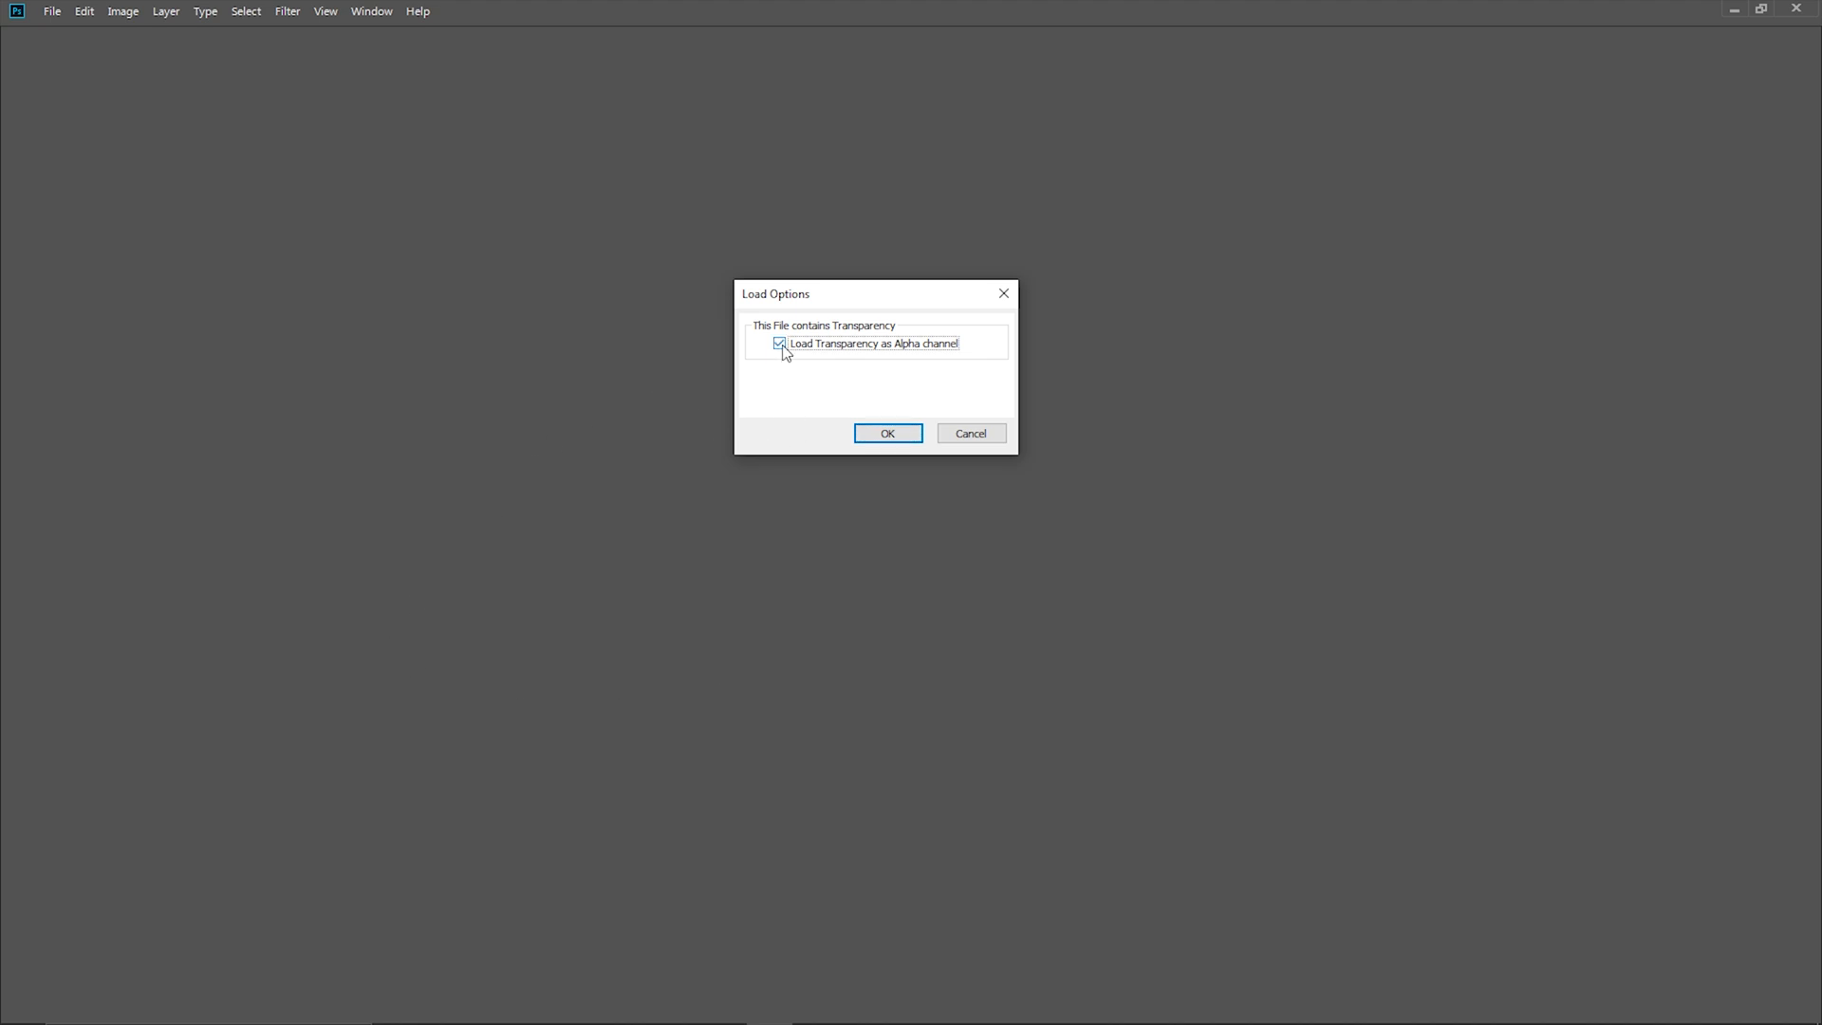
{"action": "left_click", "coordinate": [886, 433]}
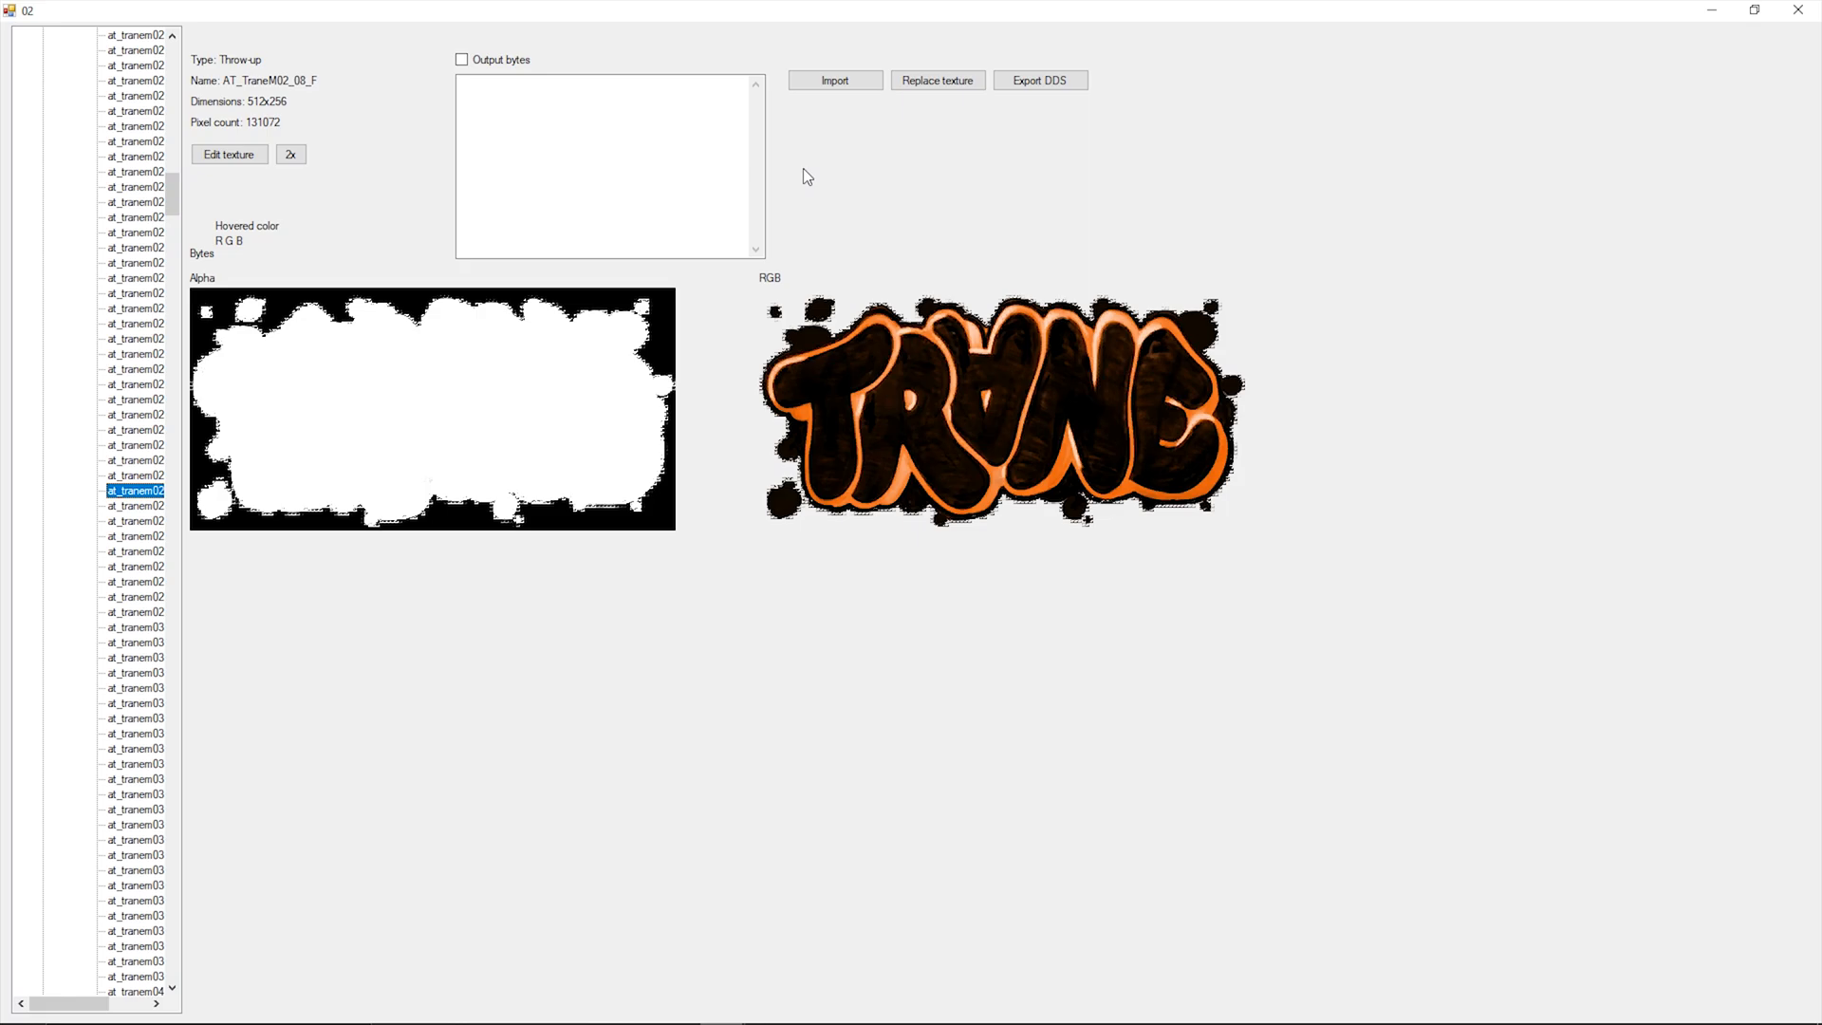
{"action": "left_click", "coordinate": [835, 80]}
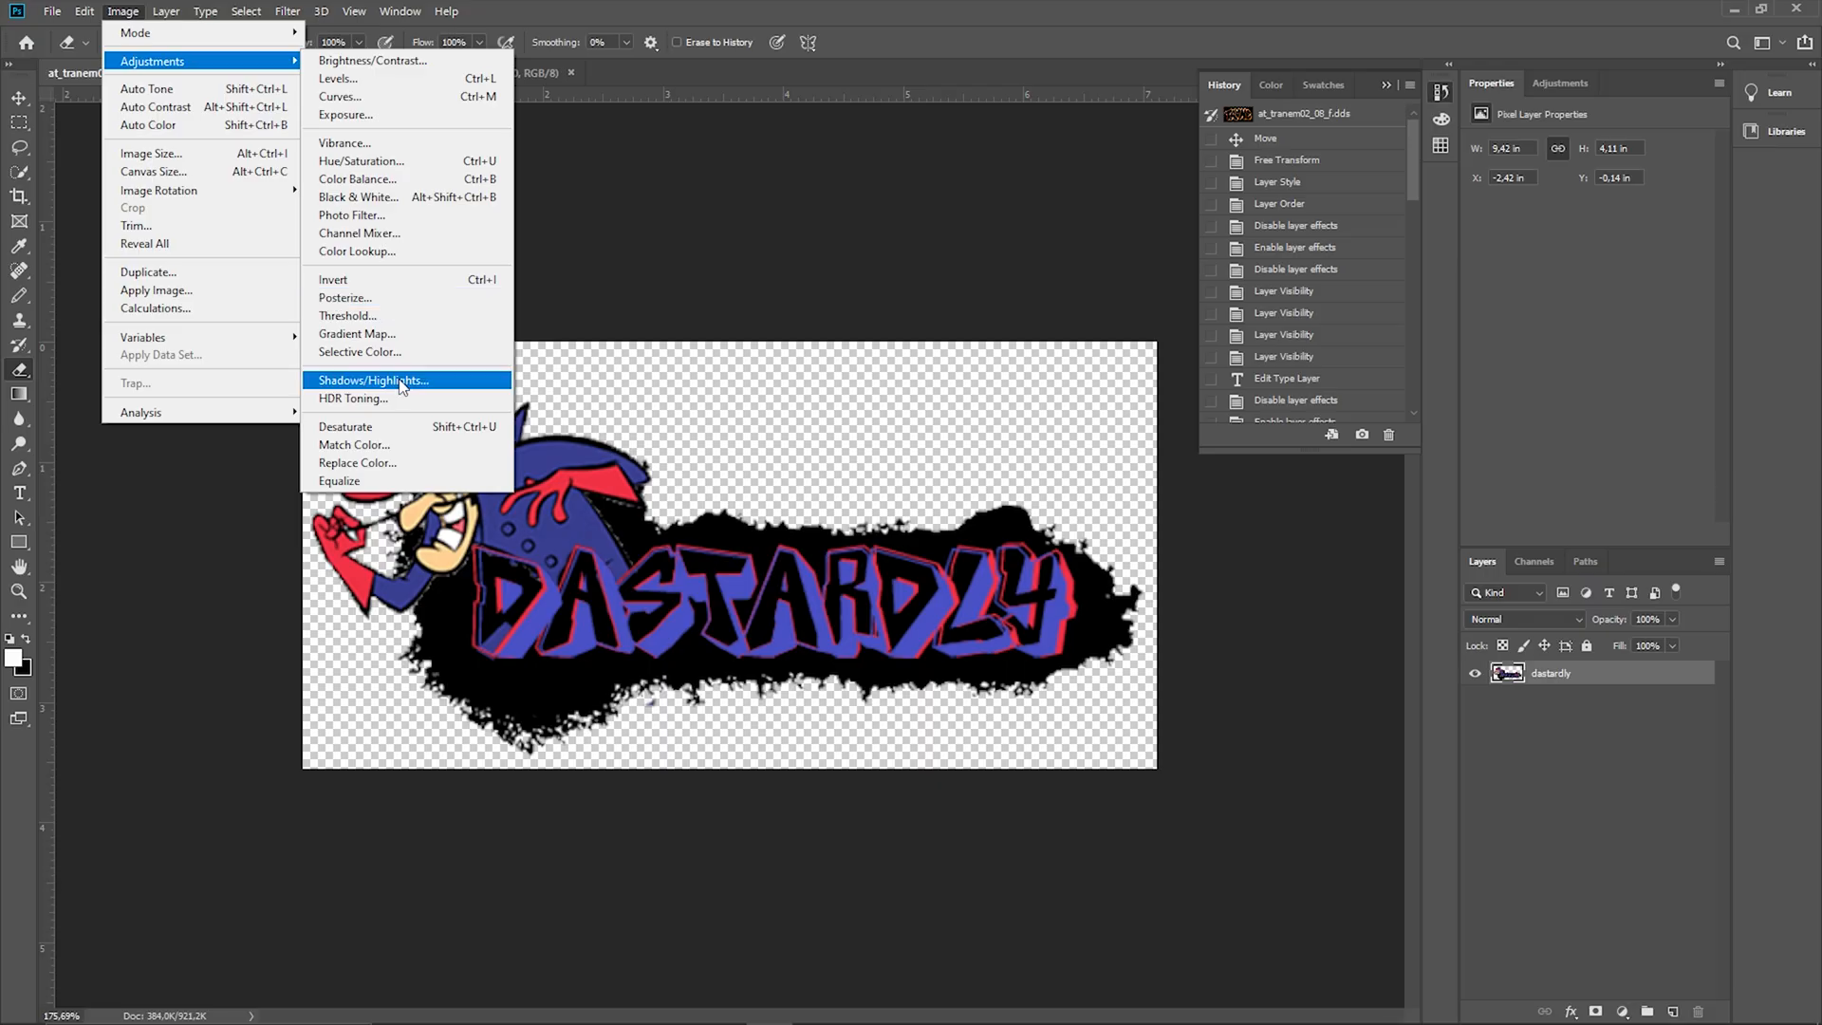
{"action": "mouse_move", "coordinate": [395, 427]}
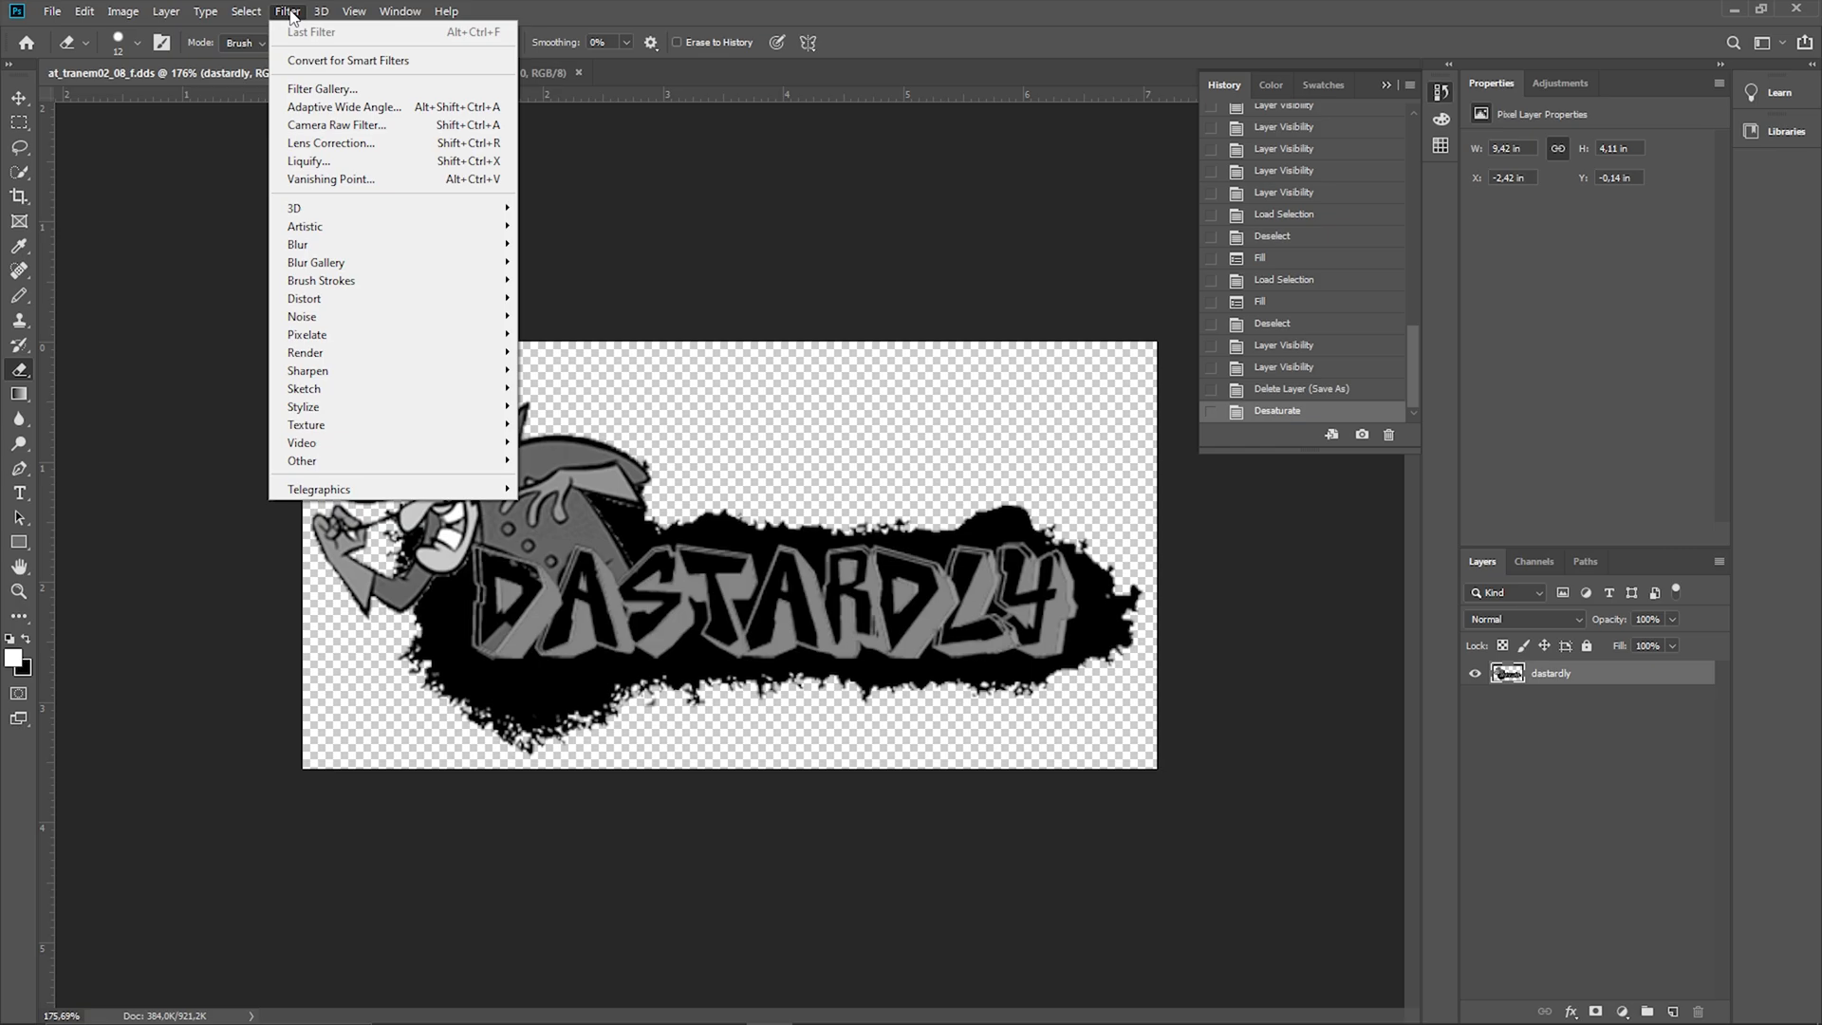
{"action": "mouse_move", "coordinate": [338, 387]}
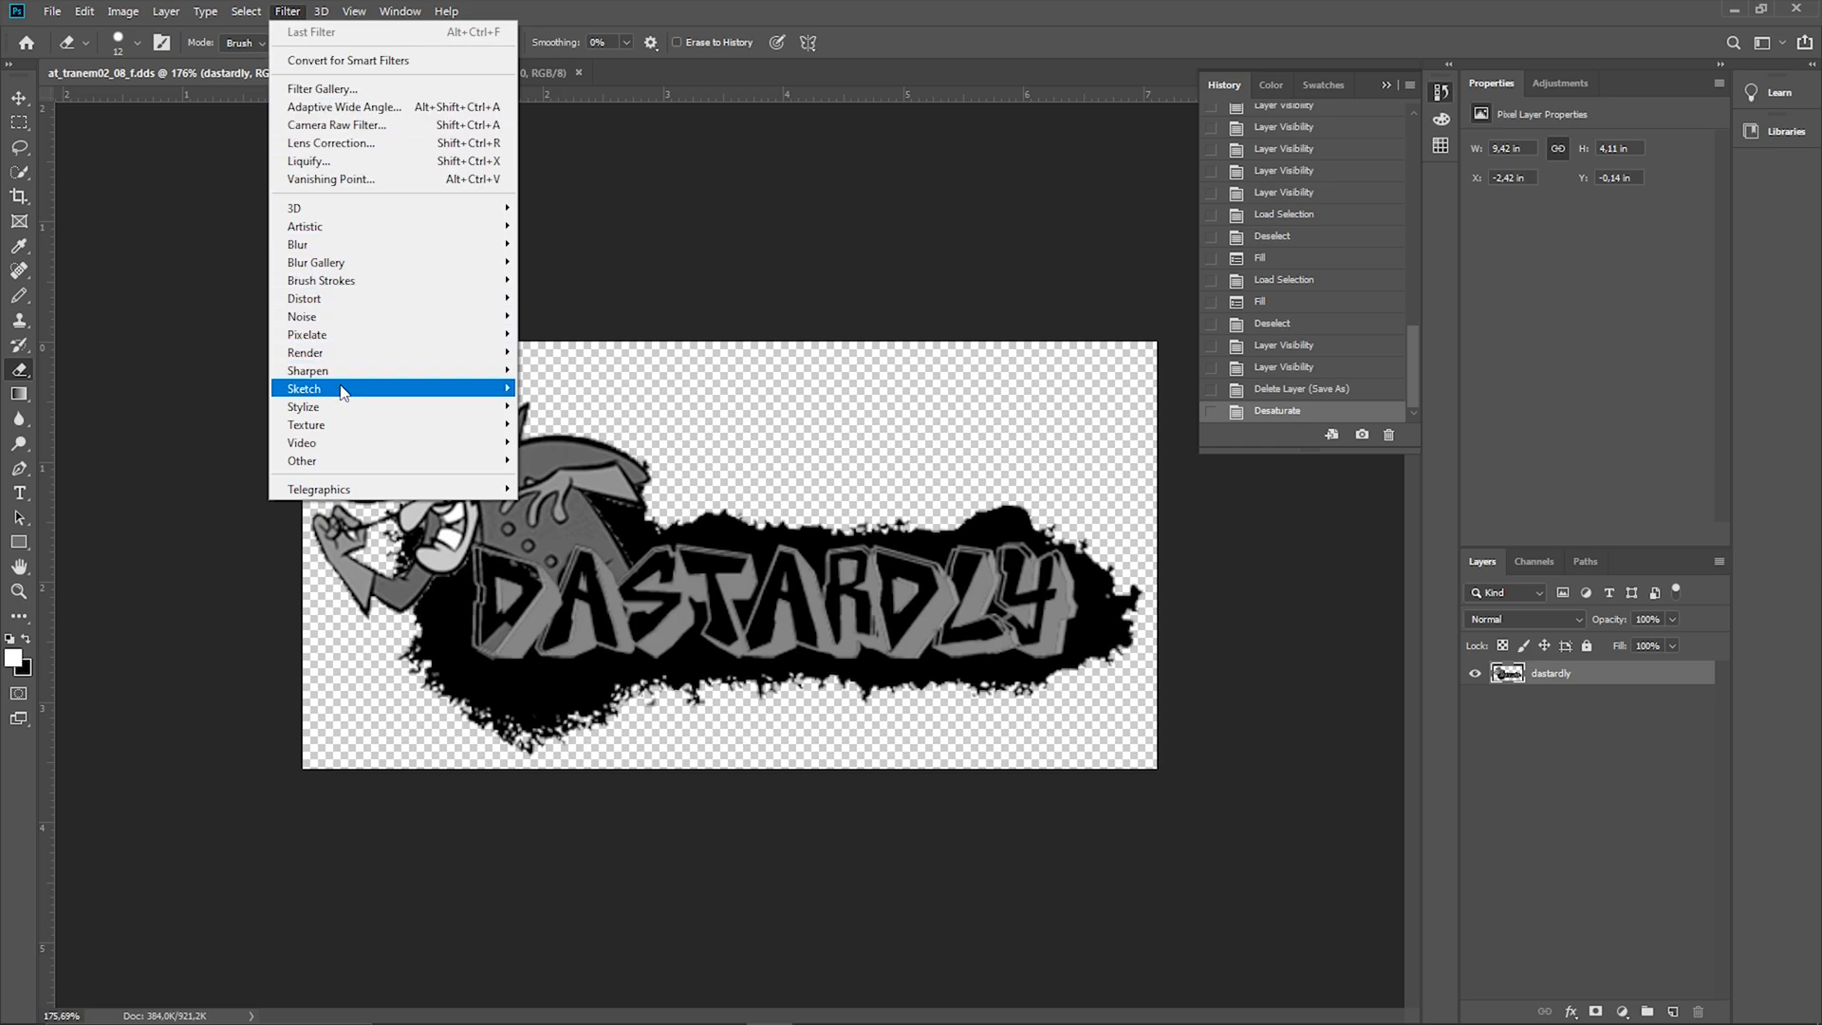
{"action": "mouse_move", "coordinate": [355, 406]}
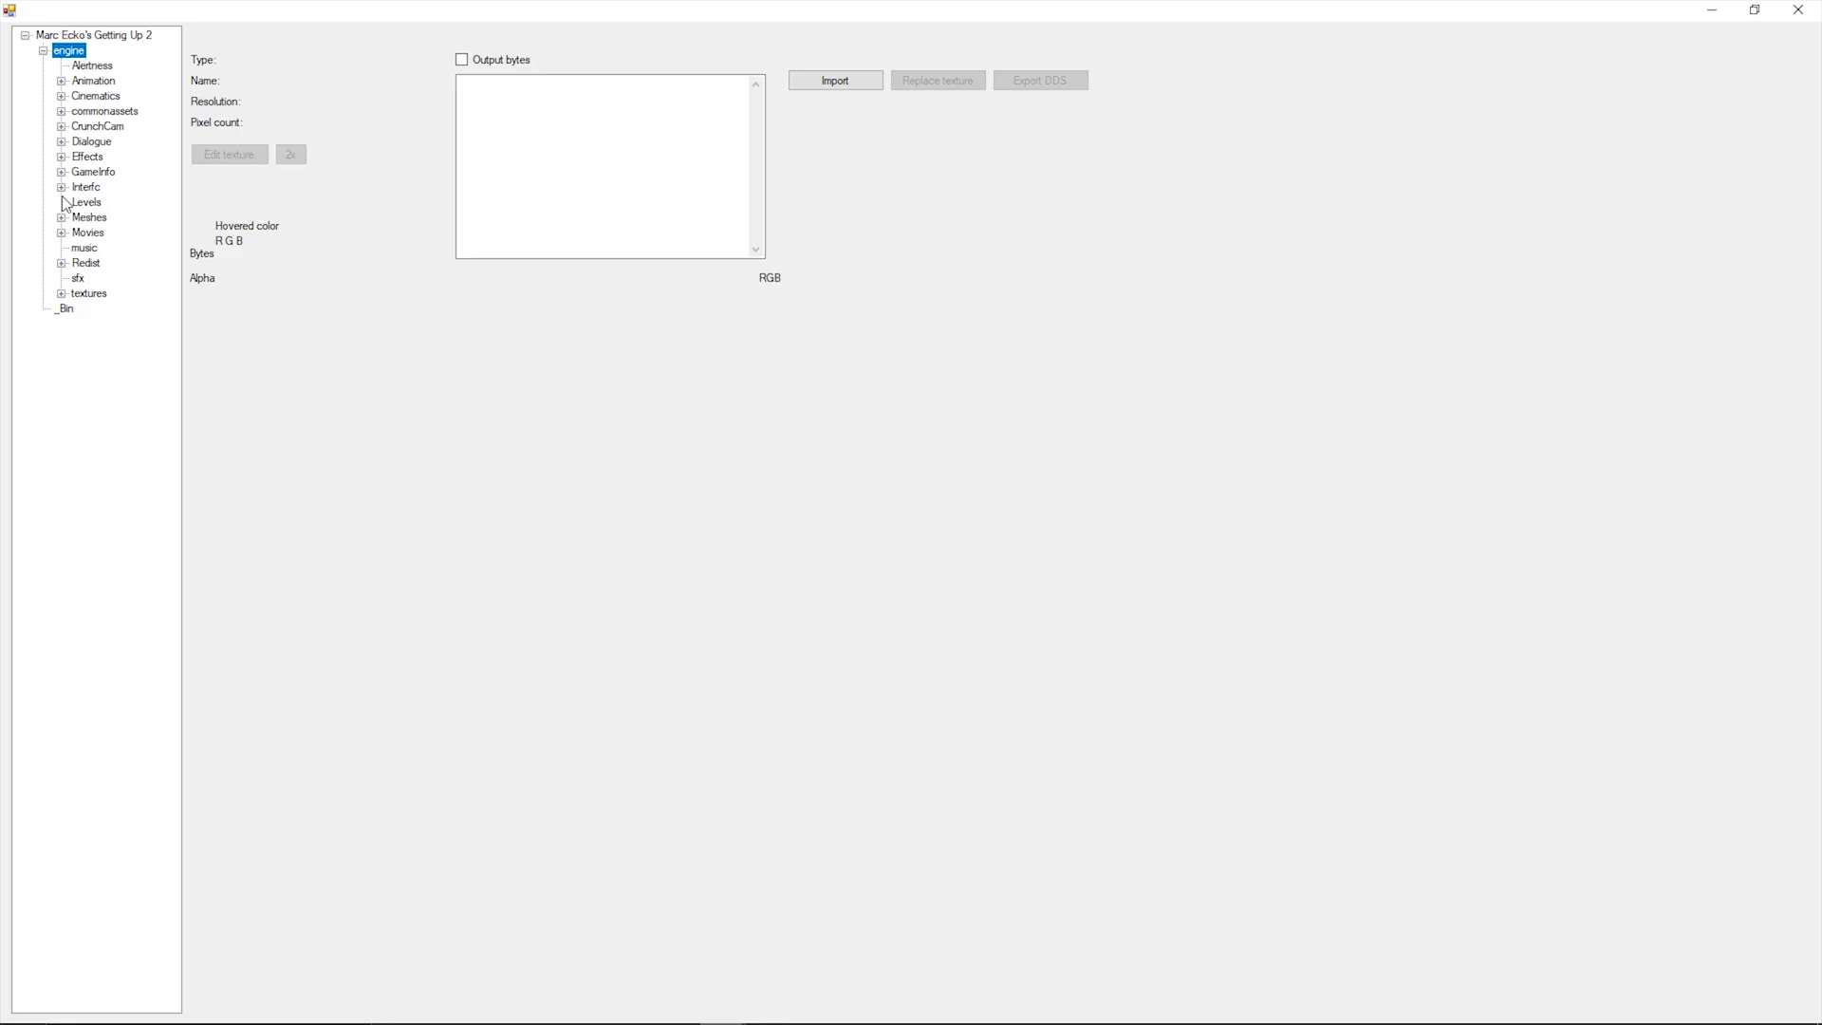
Select the AT_TraneM02_08_F throw-up under engine > Interfc > front_end and export it as DDS.
{"action": "left_click", "coordinate": [61, 188]}
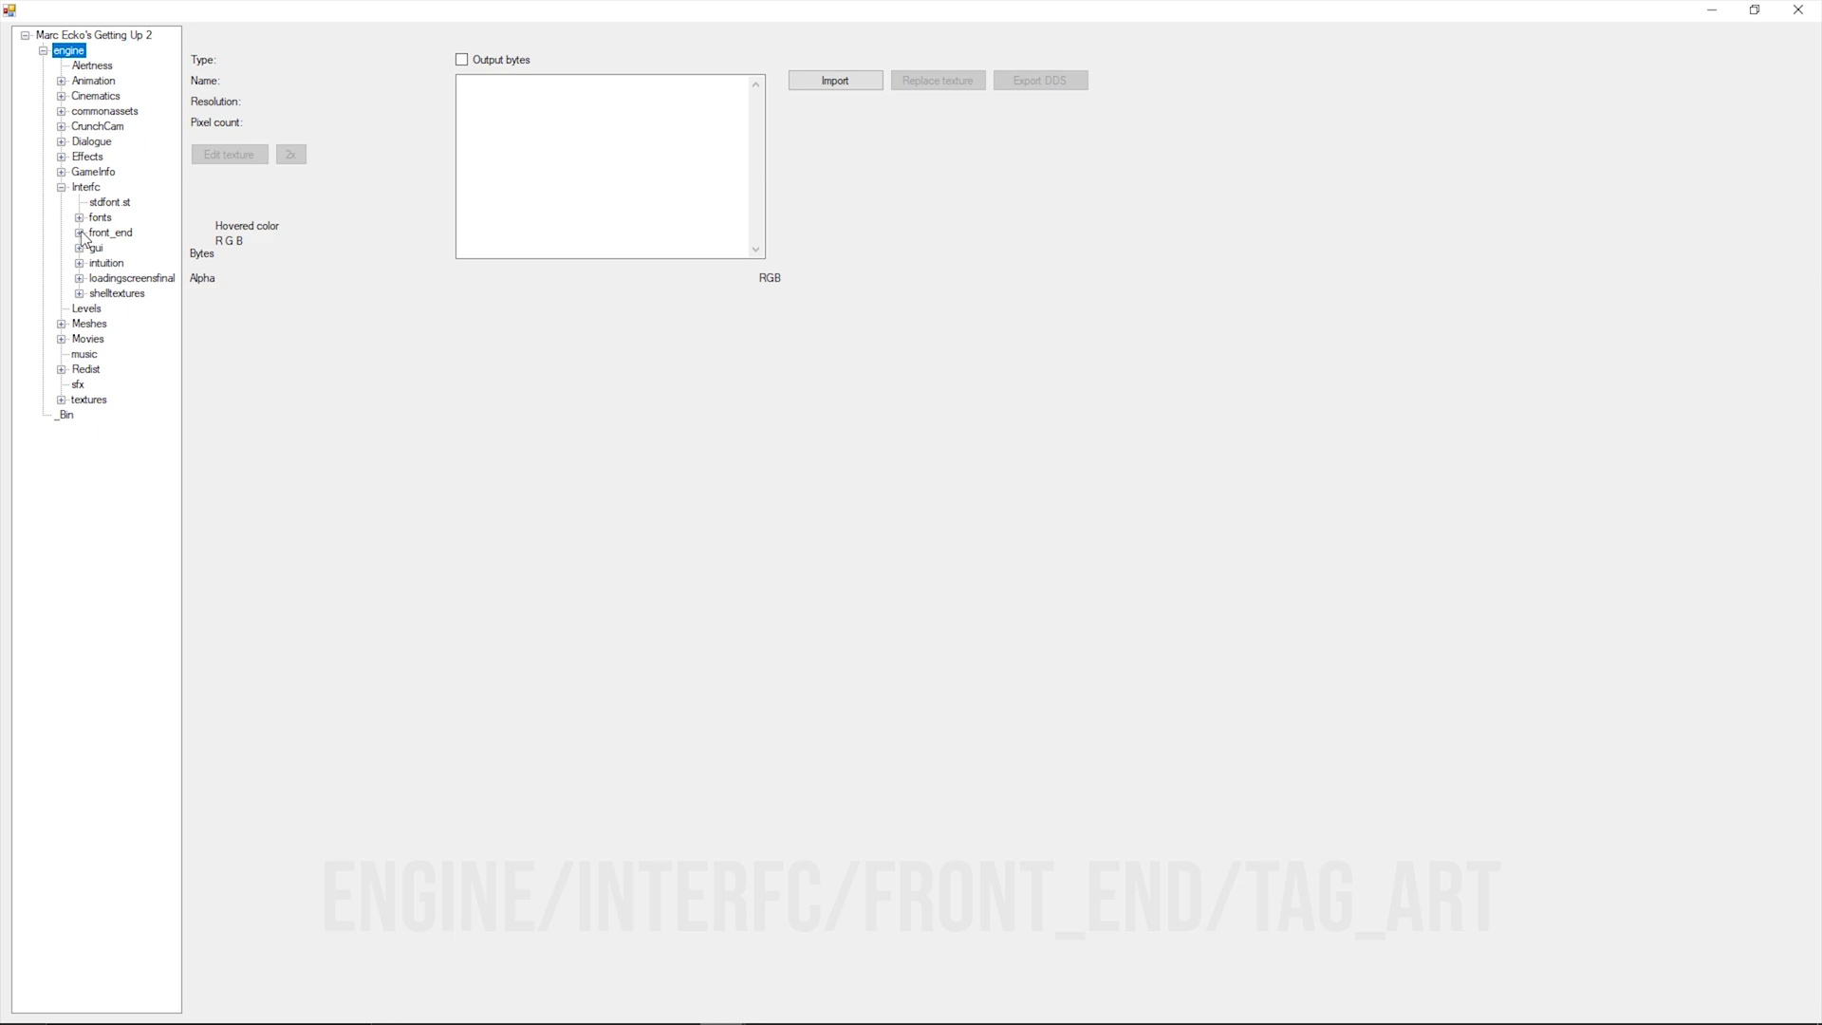
{"action": "left_click", "coordinate": [79, 232]}
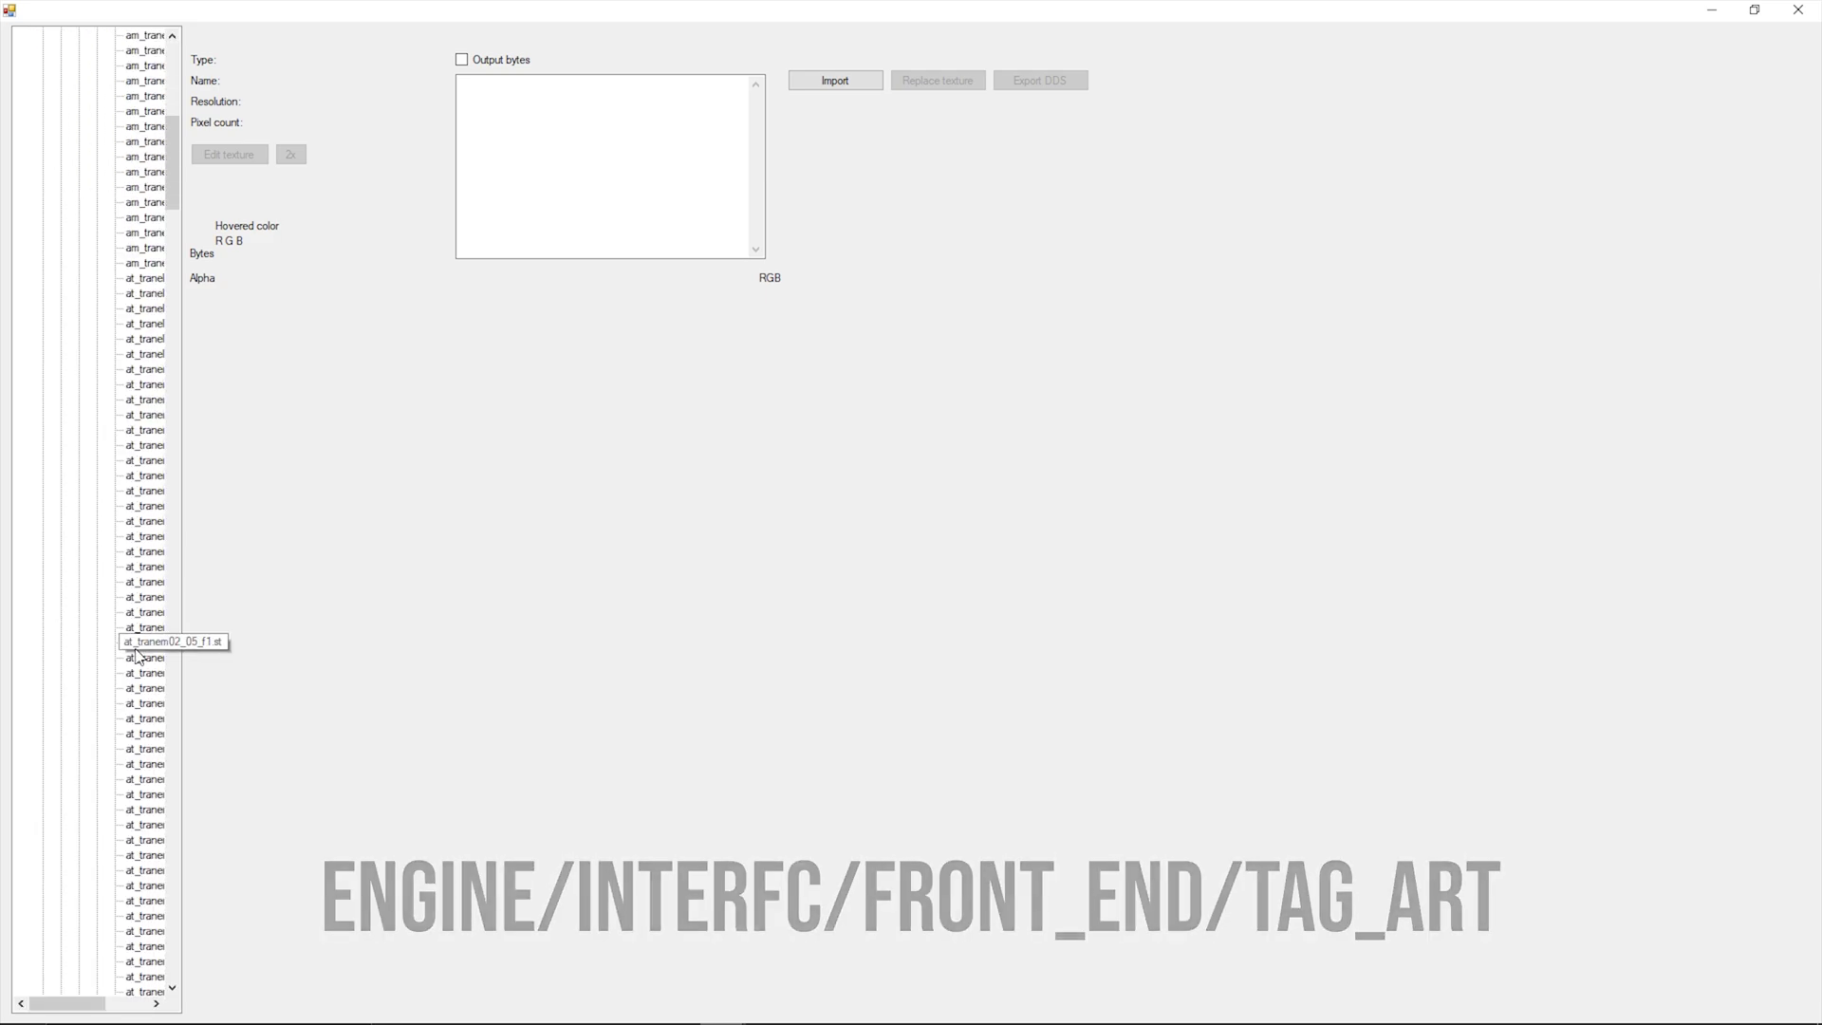
{"action": "left_click", "coordinate": [144, 535]}
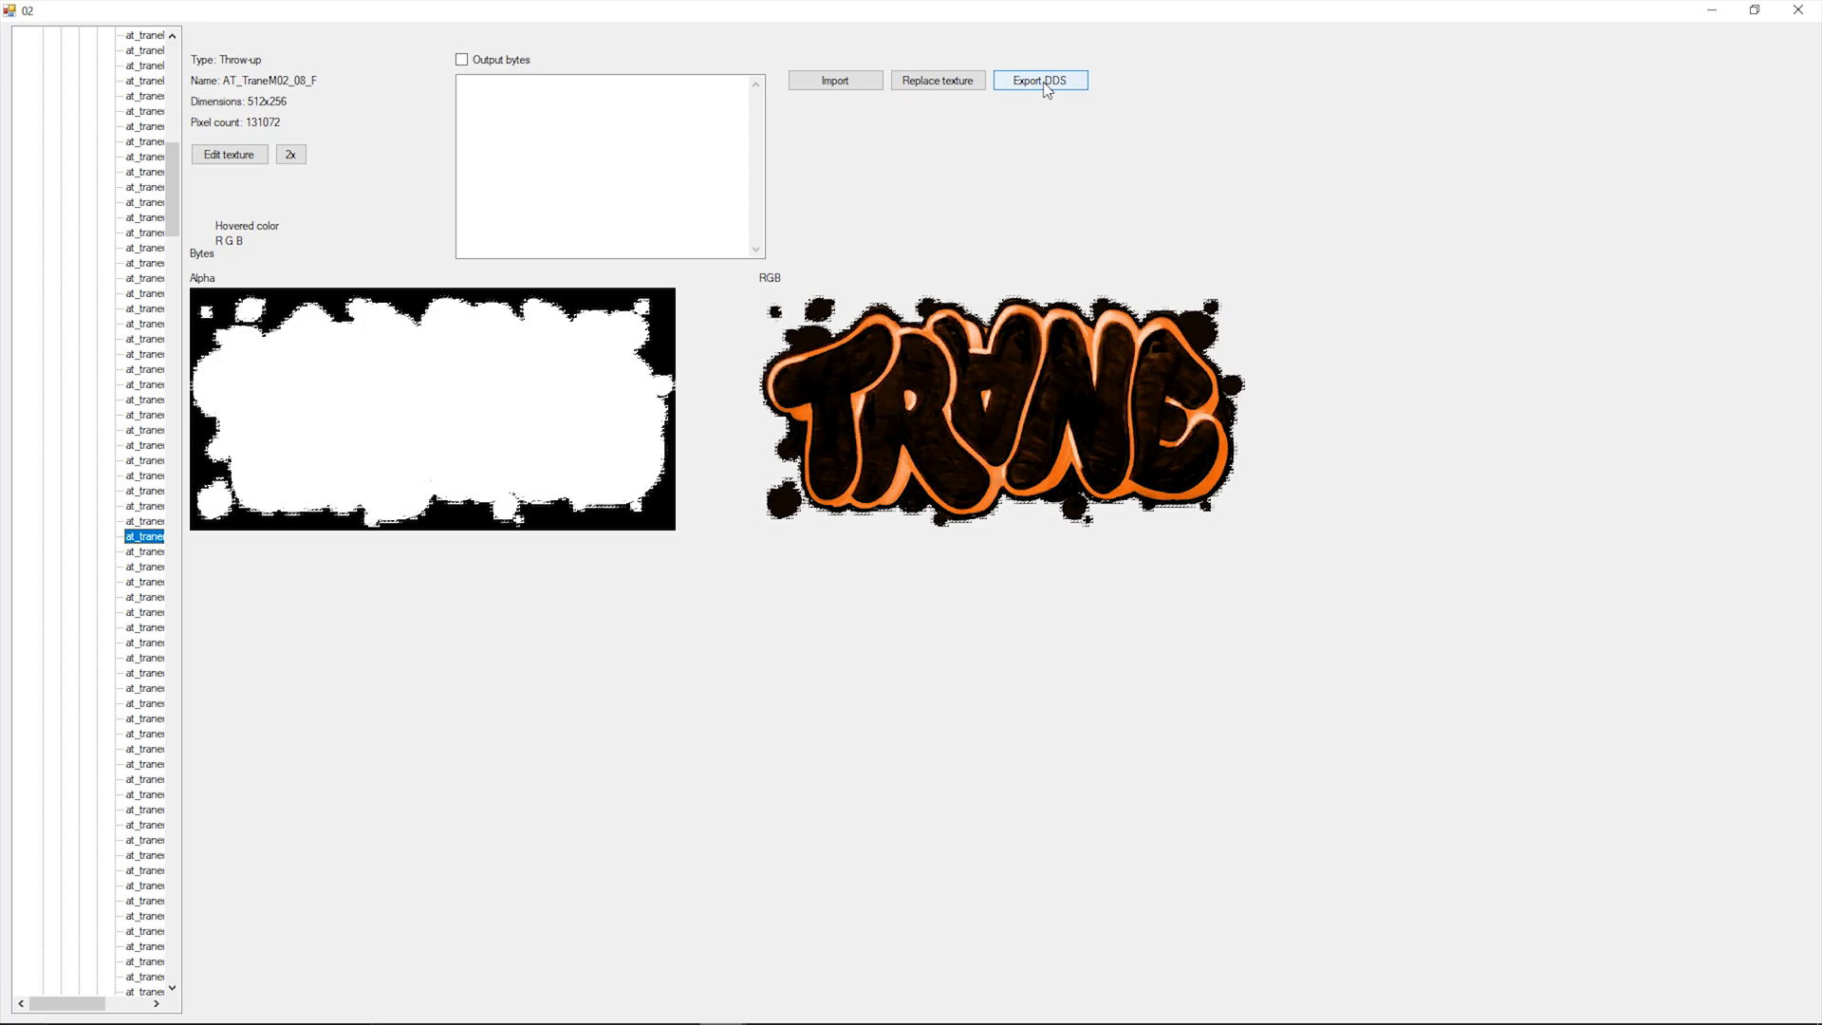
{"action": "left_click", "coordinate": [936, 80]}
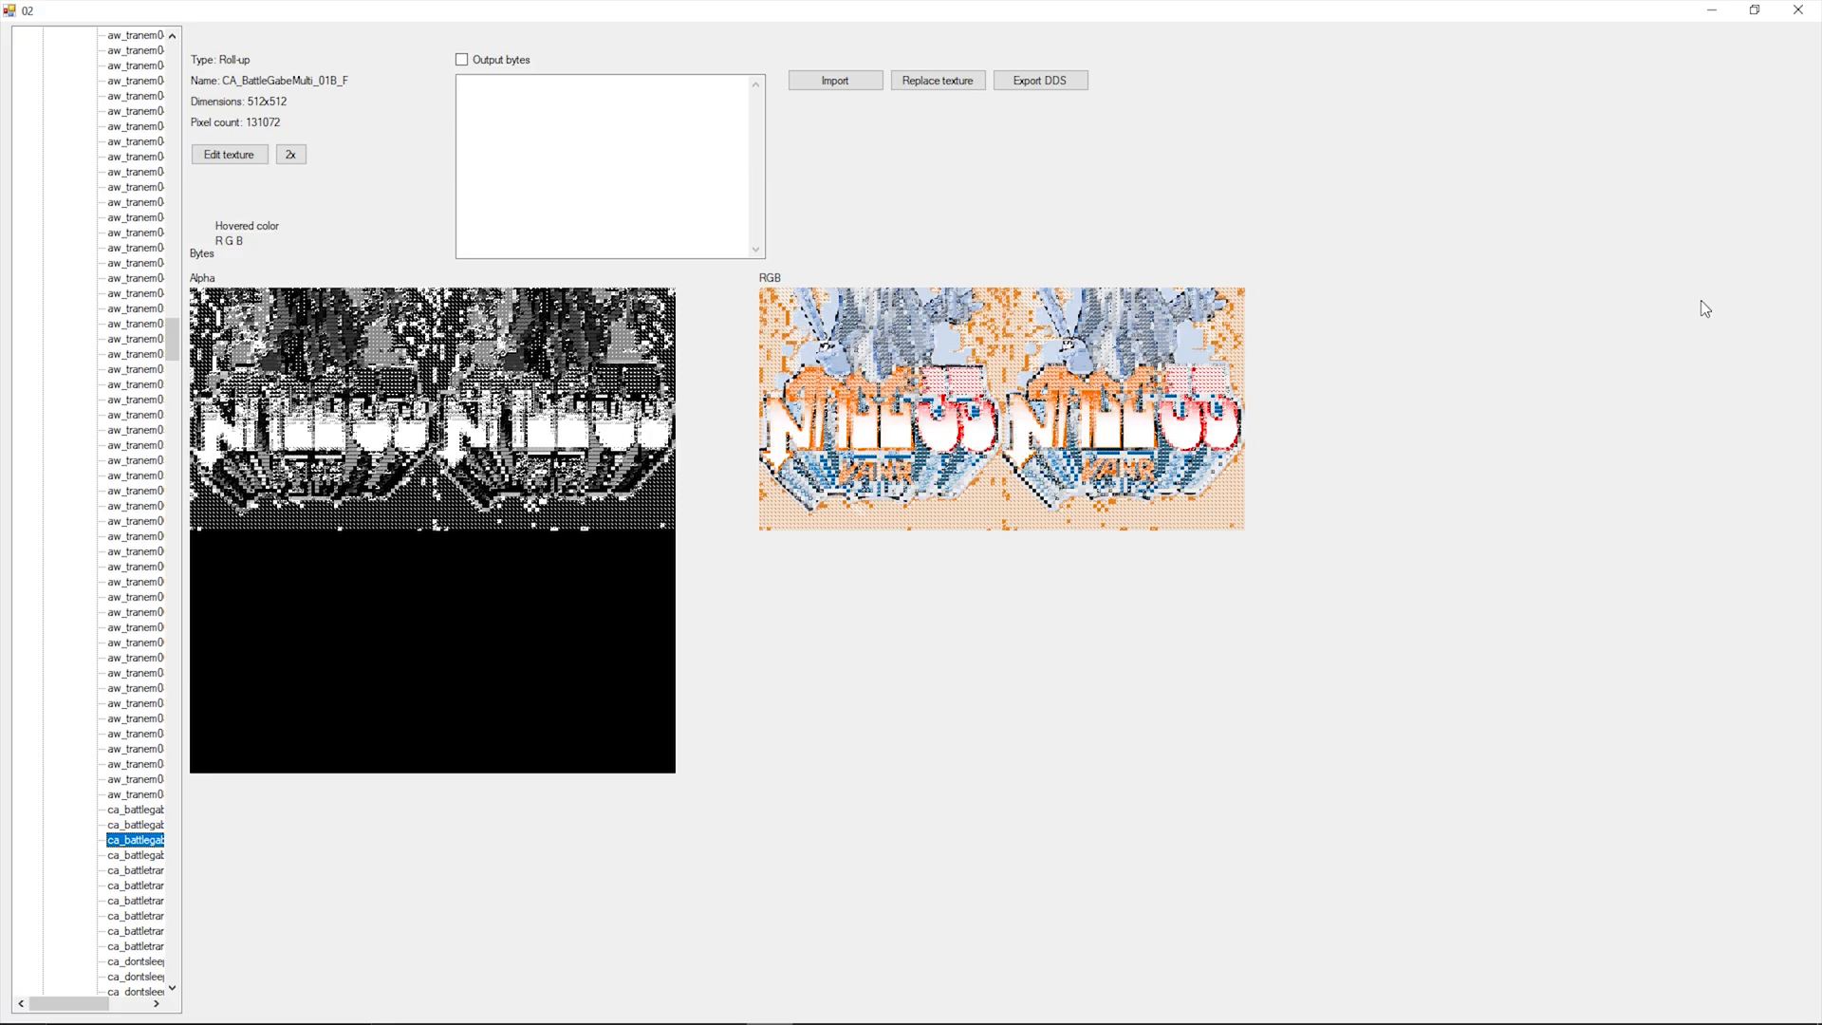
Preview CA_BattleGabeMulti_01A_F, 01B_F and CA_BattleTraneMulti_01A_F roll-up textures.
{"action": "left_click", "coordinate": [135, 824]}
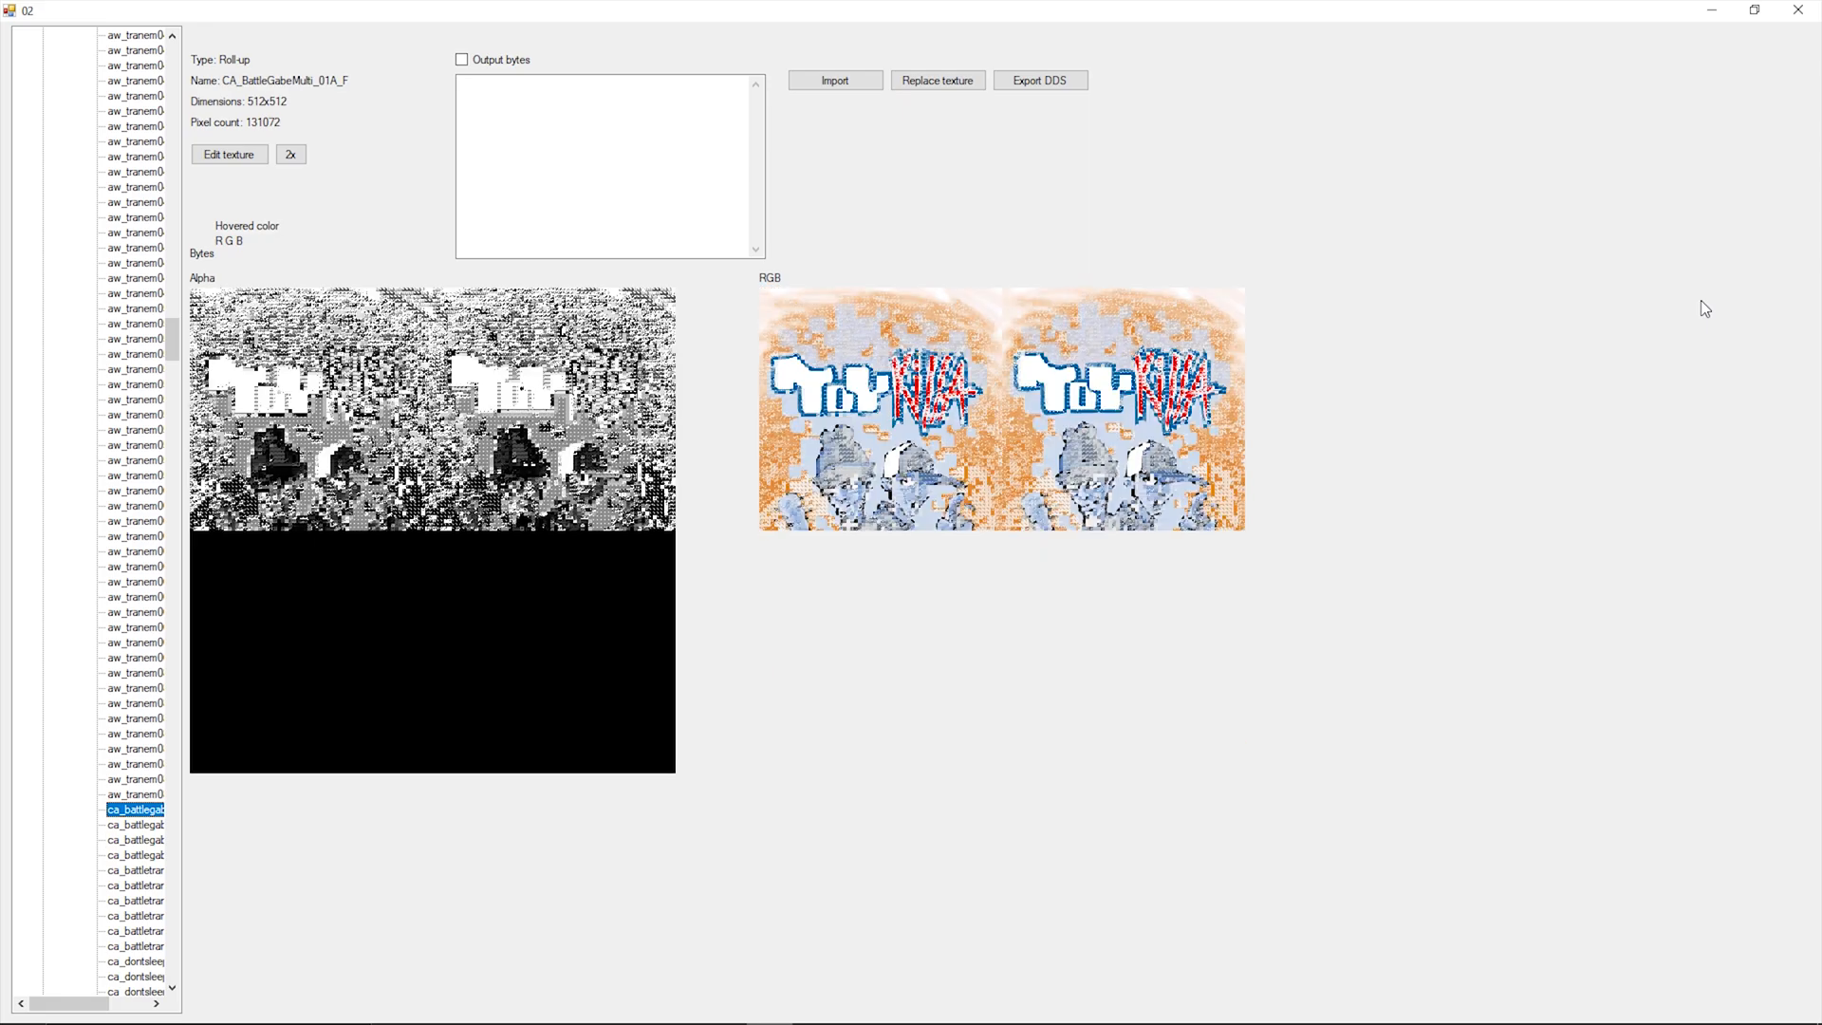
{"action": "left_click", "coordinate": [135, 839]}
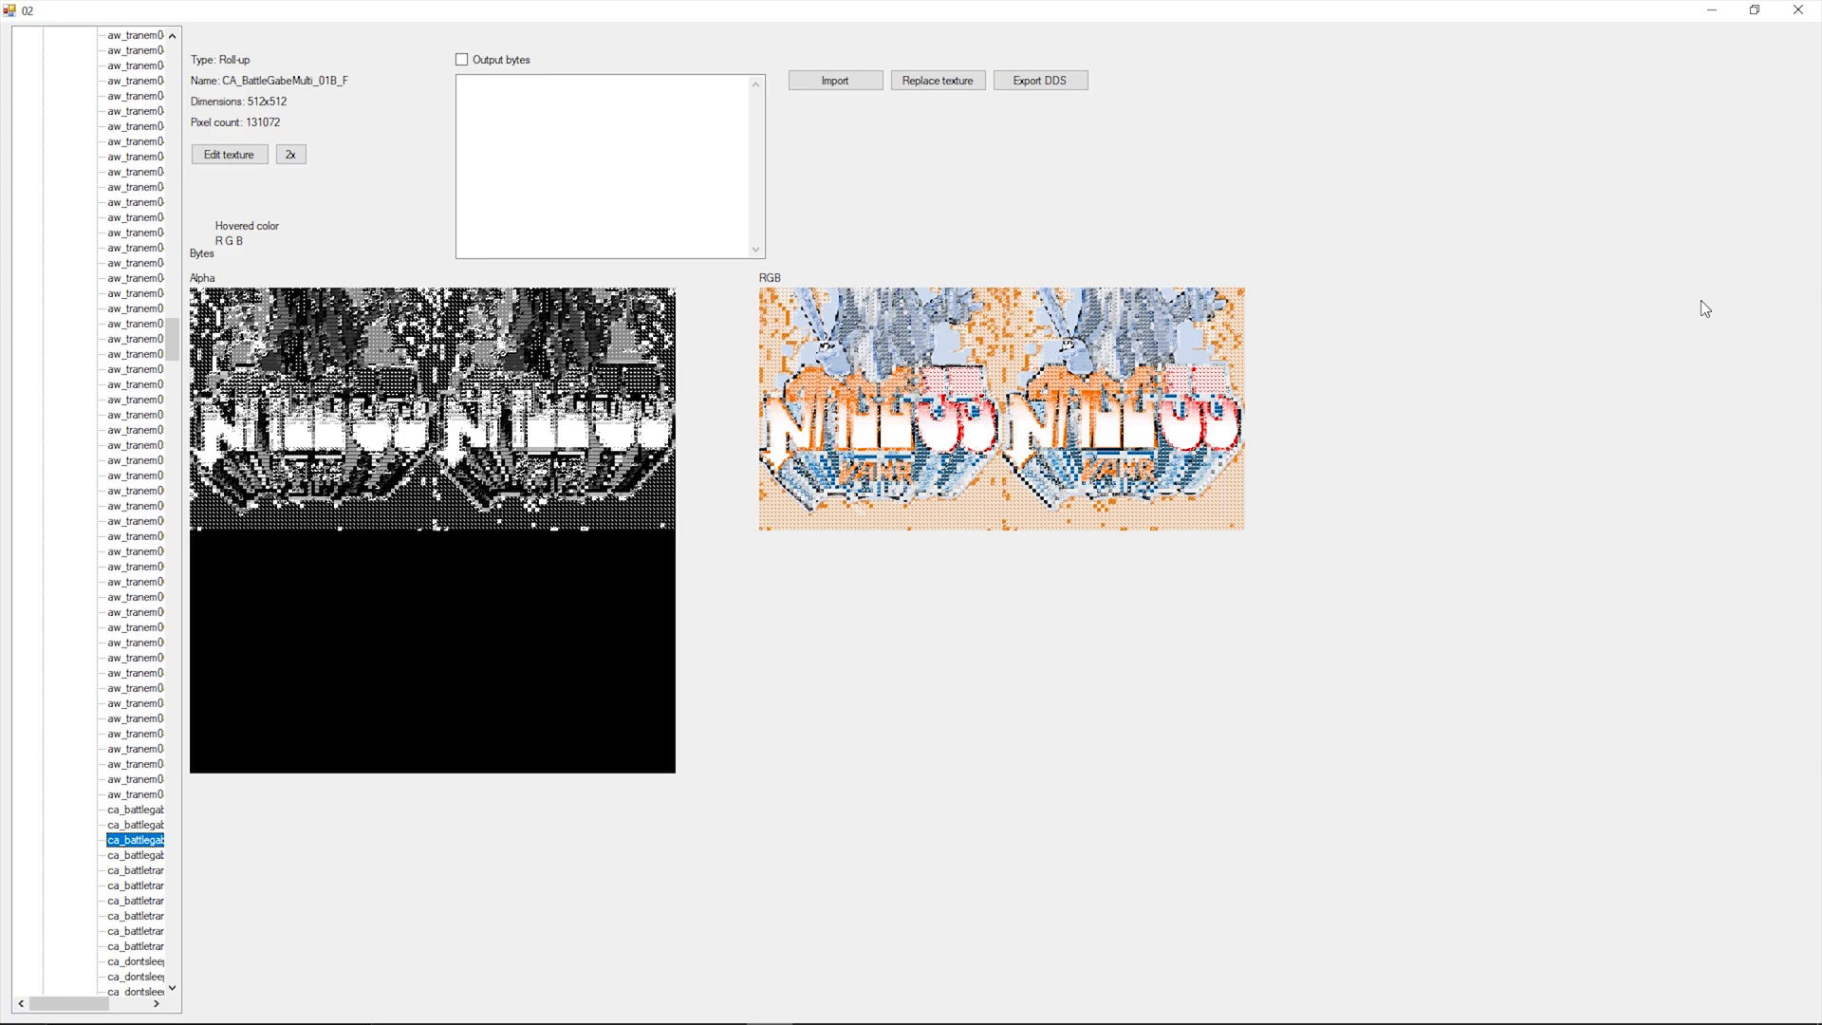
{"action": "left_click", "coordinate": [135, 869]}
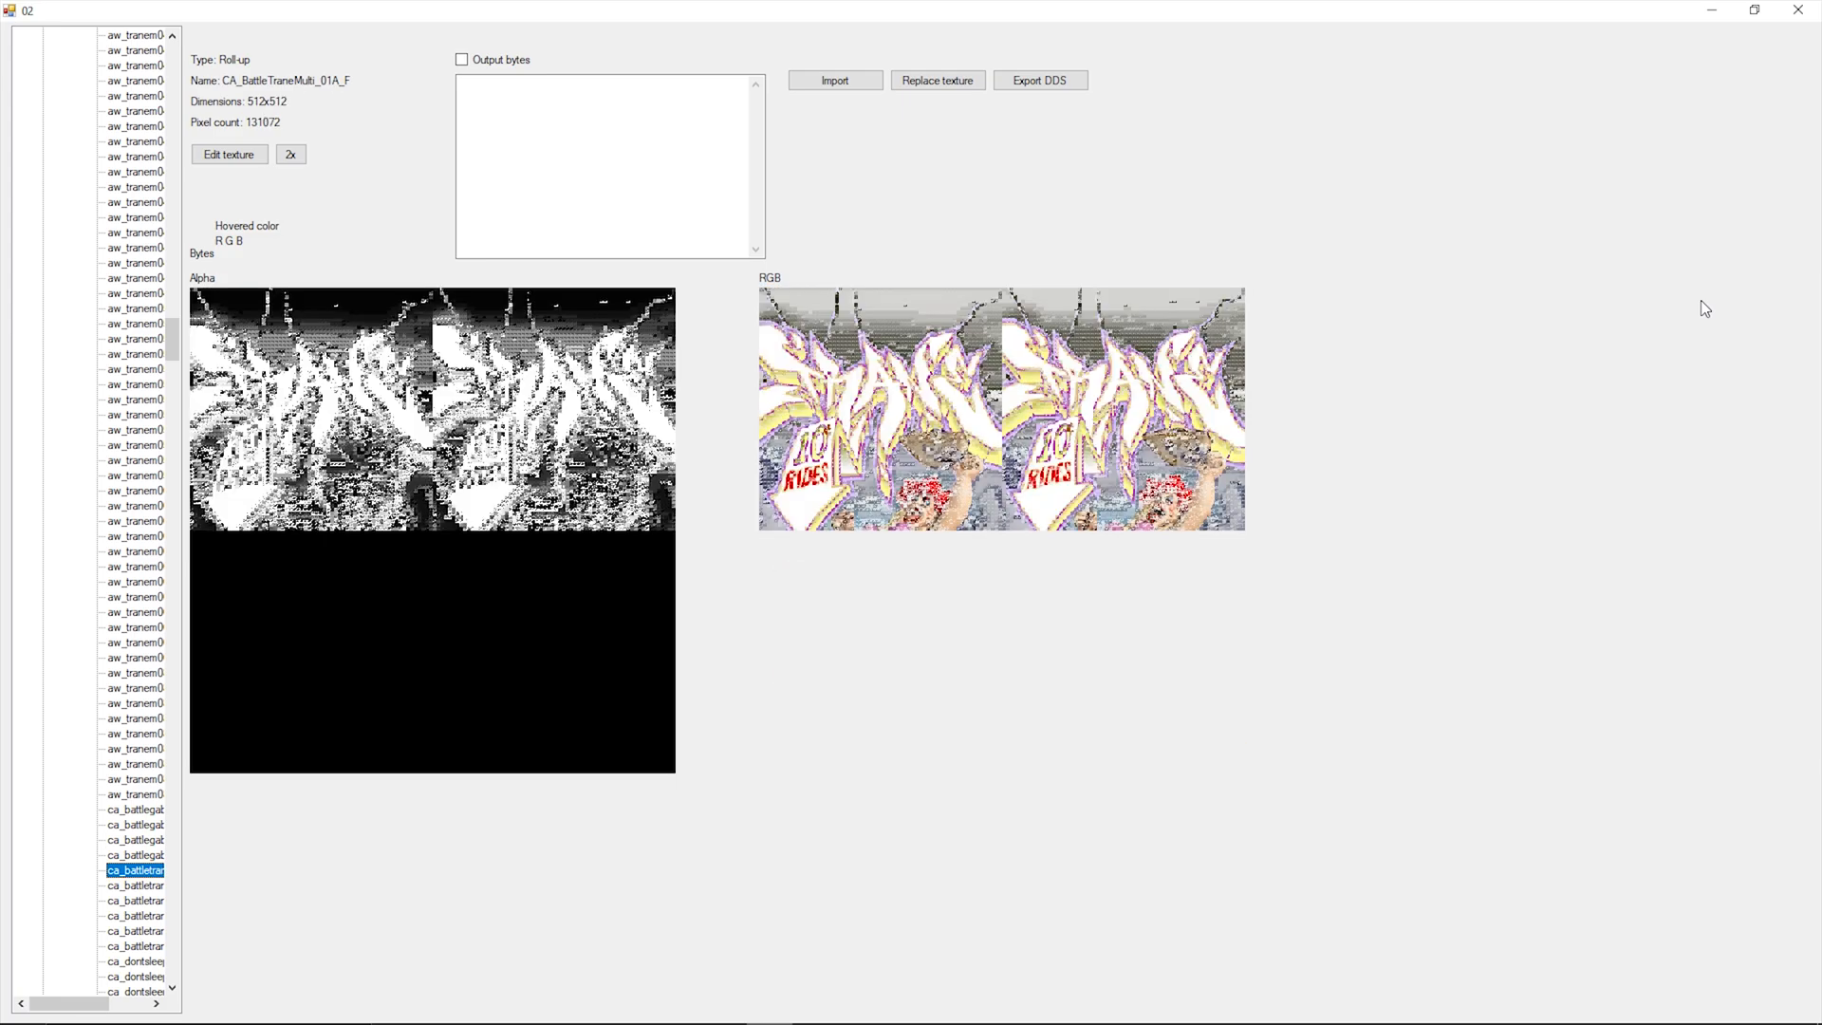